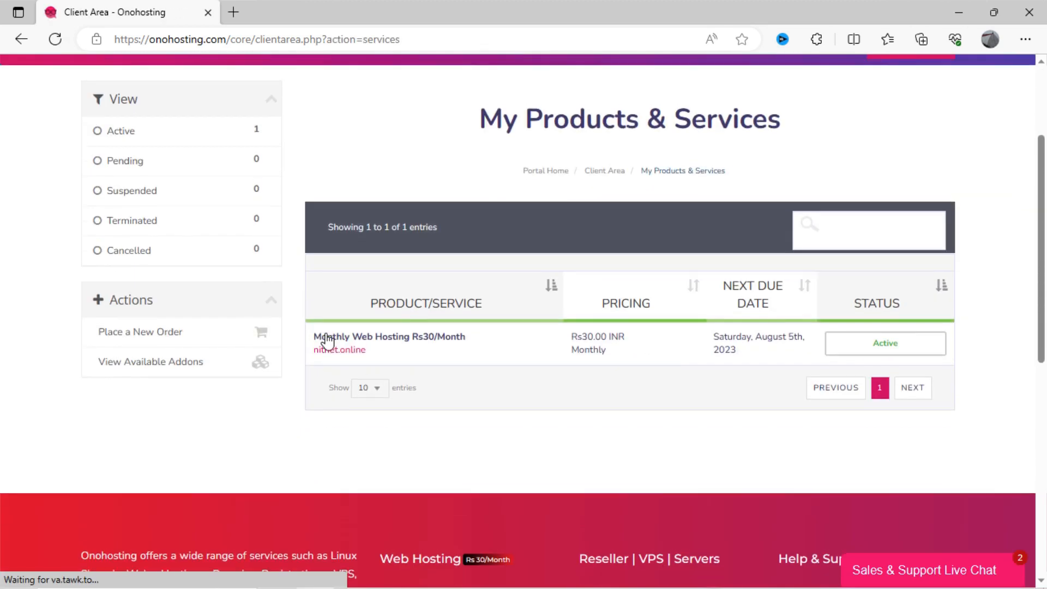
Step: View the nitnet.online hosting plan's details and its Login to cPanel action
left_click(390, 338)
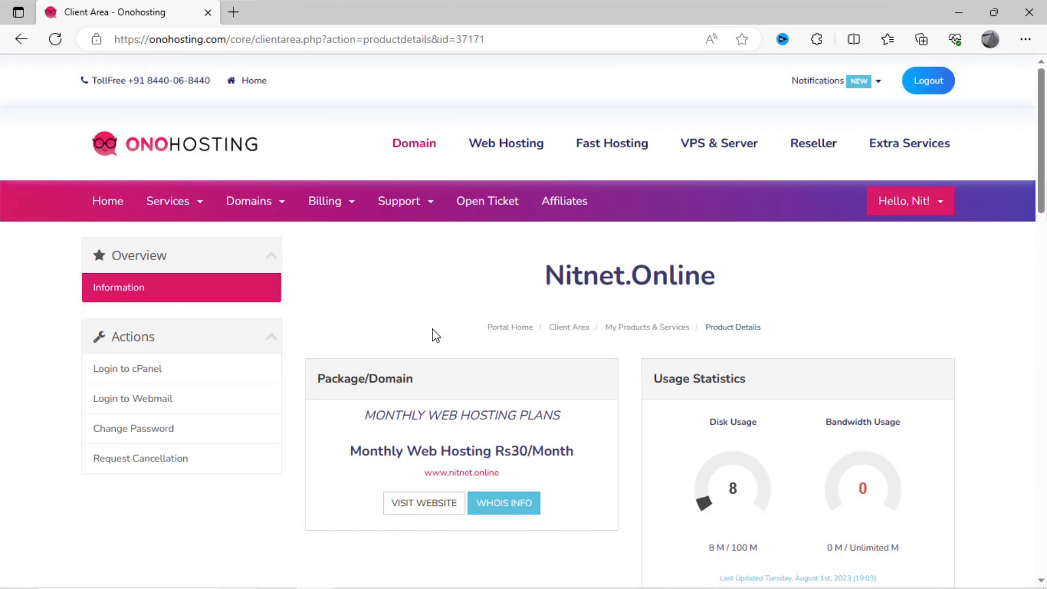
mouse_move(146, 371)
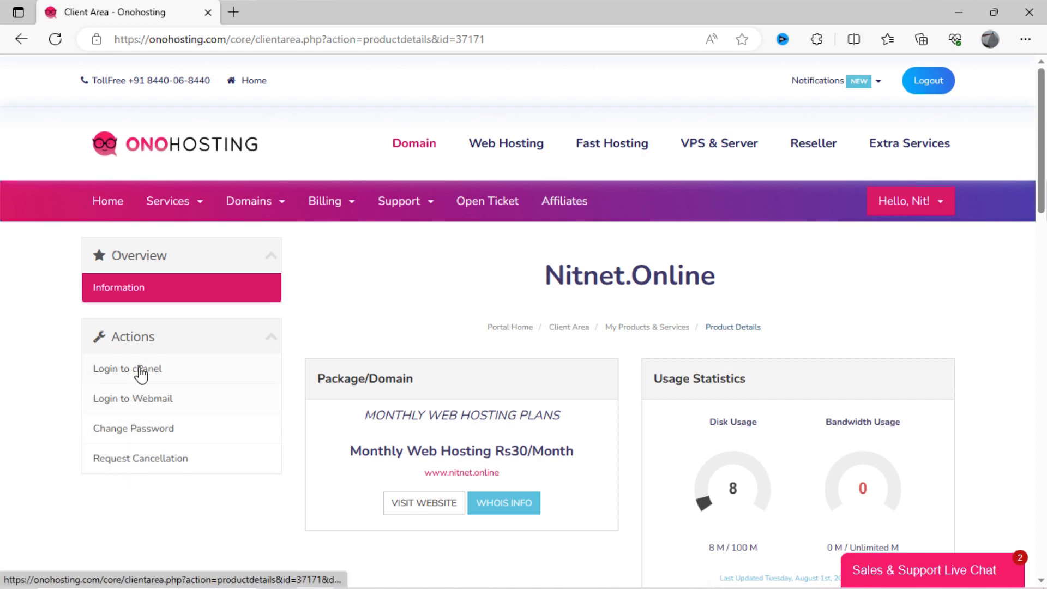
left_click(126, 368)
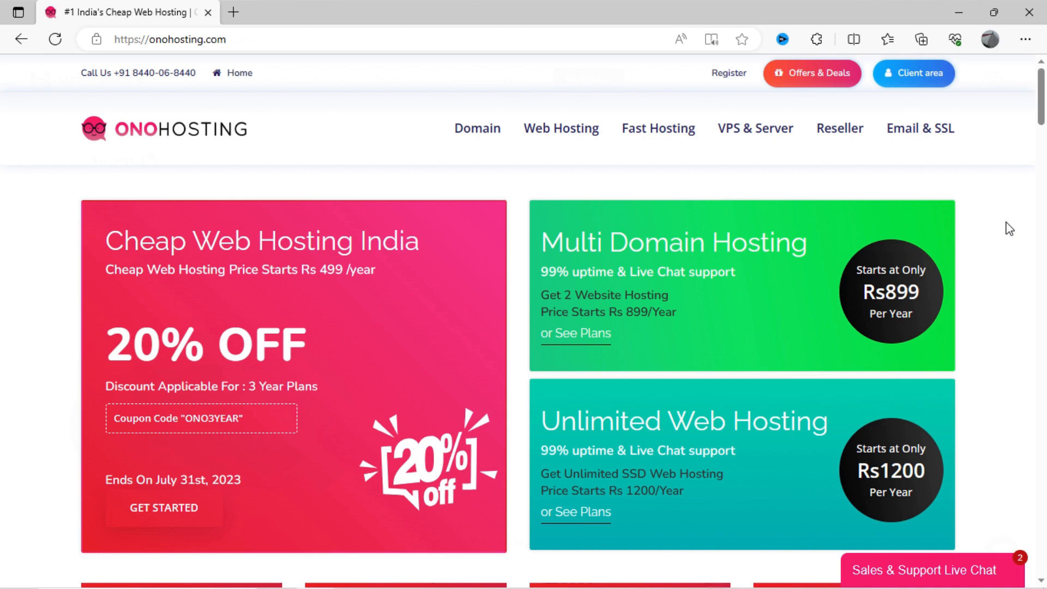
Step: Scroll down the Onohosting homepage to the web hosting plans
scroll("down", 3)
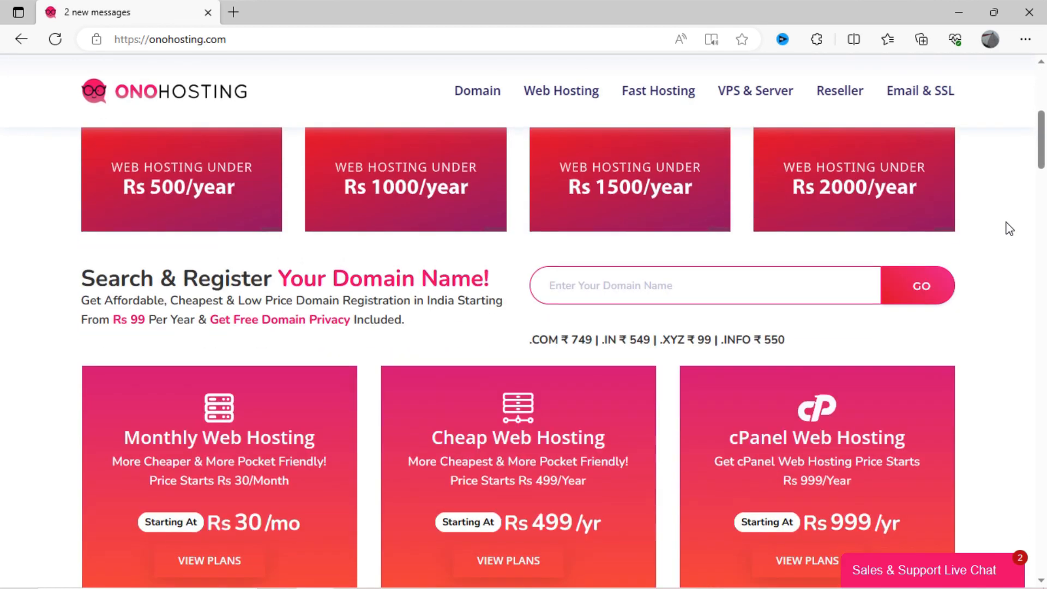
scroll("down", 3)
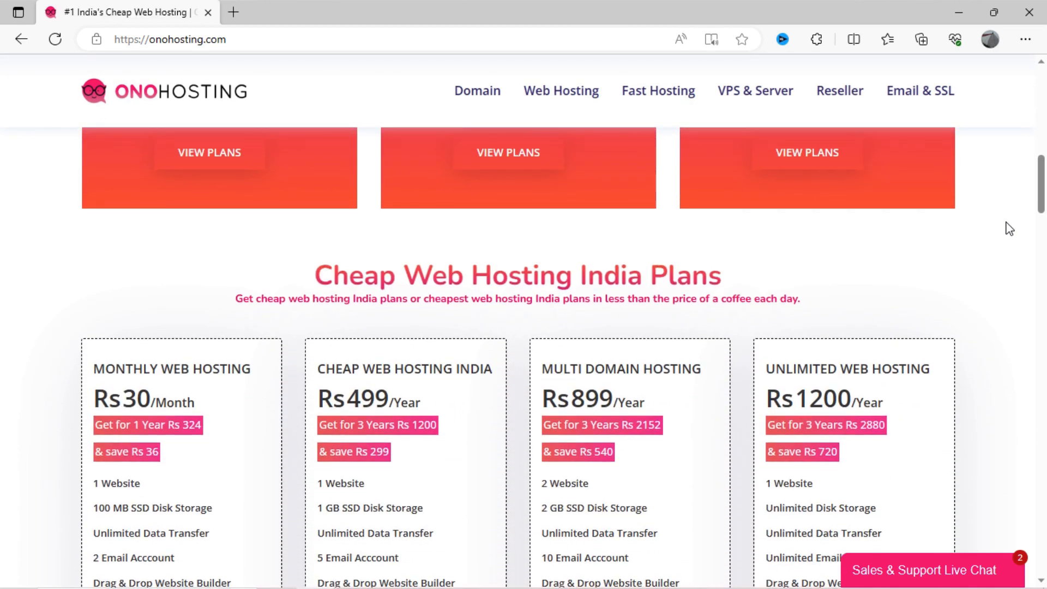
scroll("down", 3)
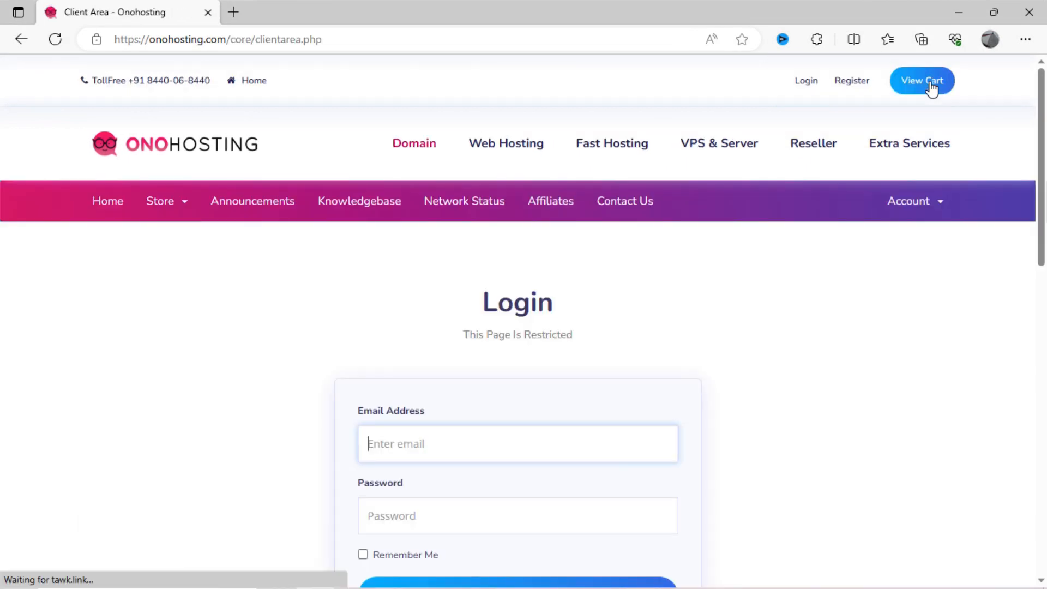
Step: Sign in to the Client Area and launch cPanel for the Monthly Web Hosting plan
scroll("down", 3)
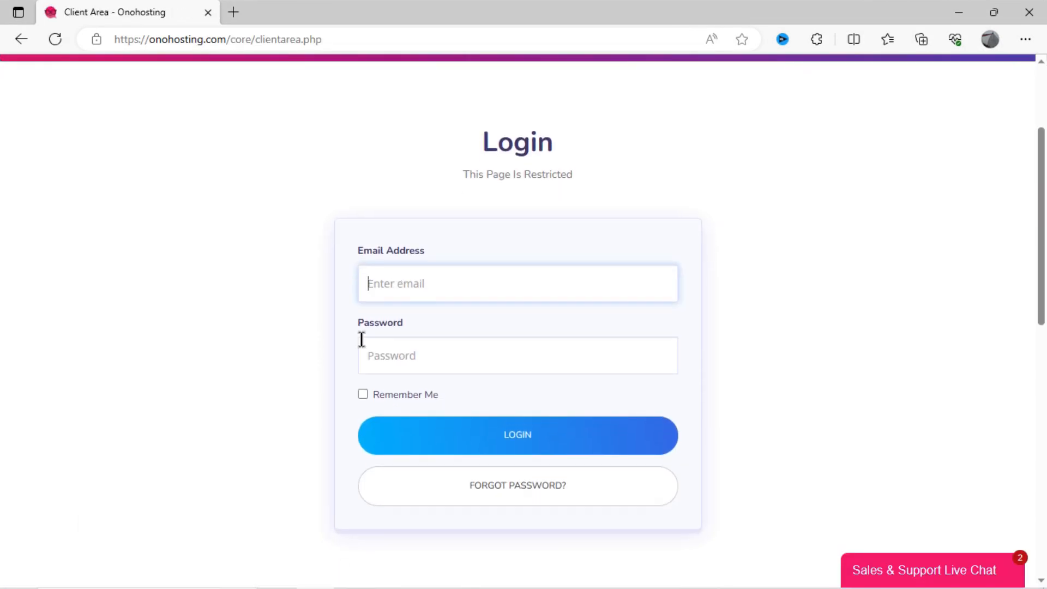
left_click(517, 435)
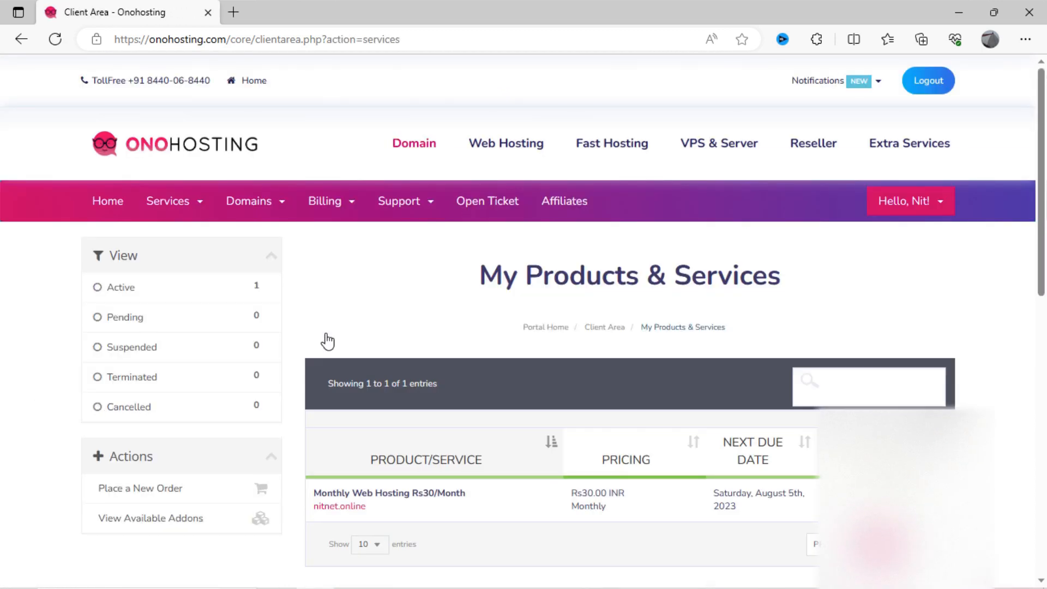
left_click(388, 493)
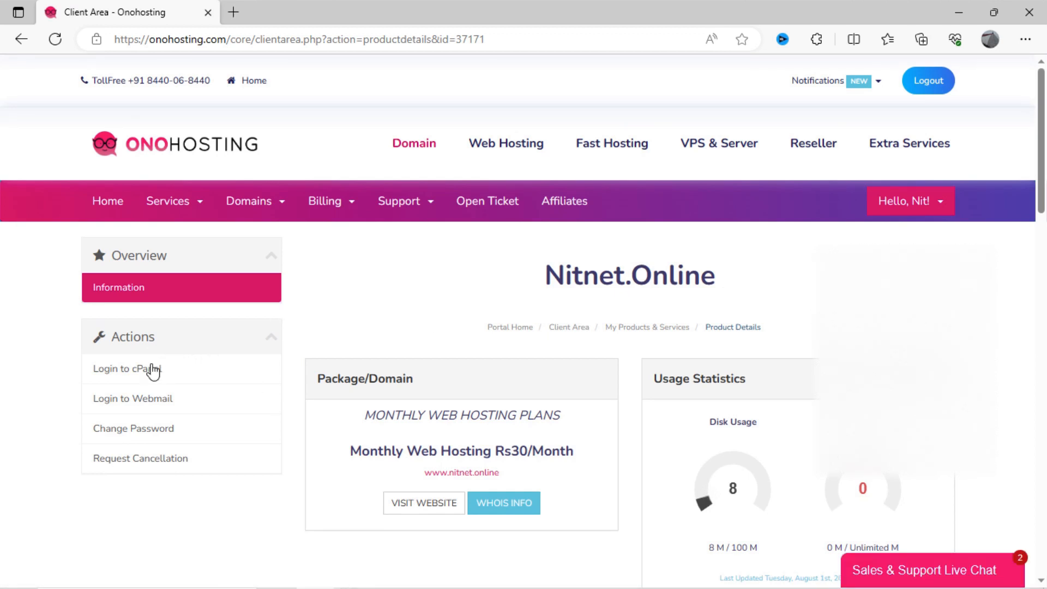
mouse_move(135, 403)
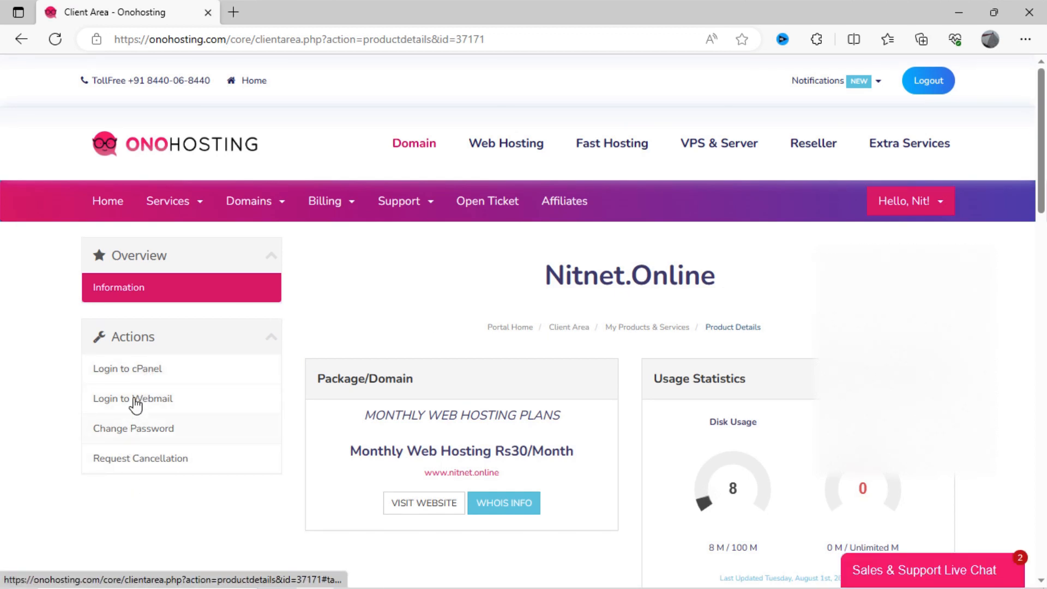
left_click(127, 369)
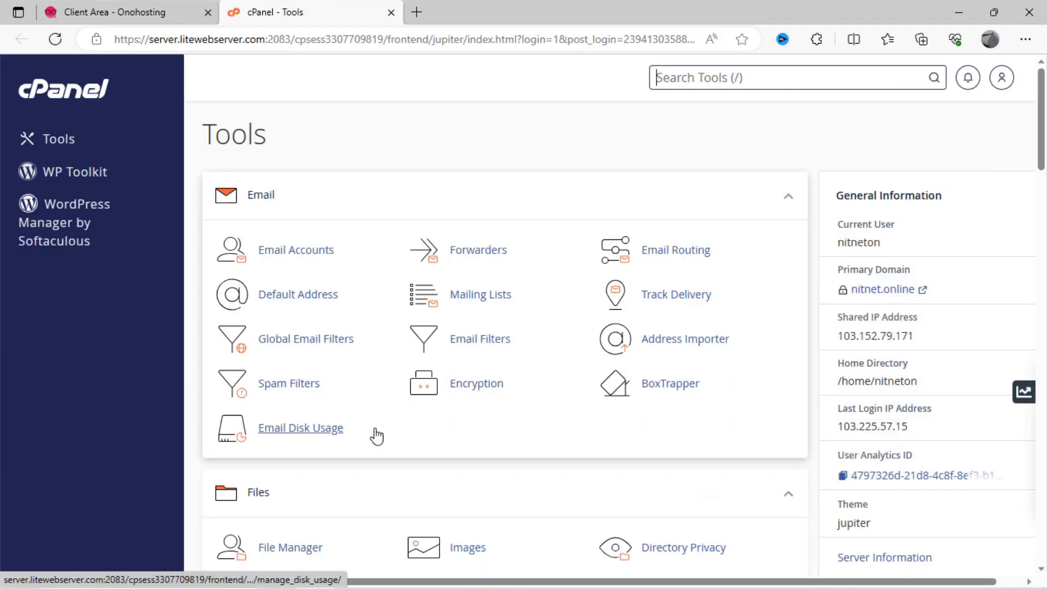
scroll("down", 3)
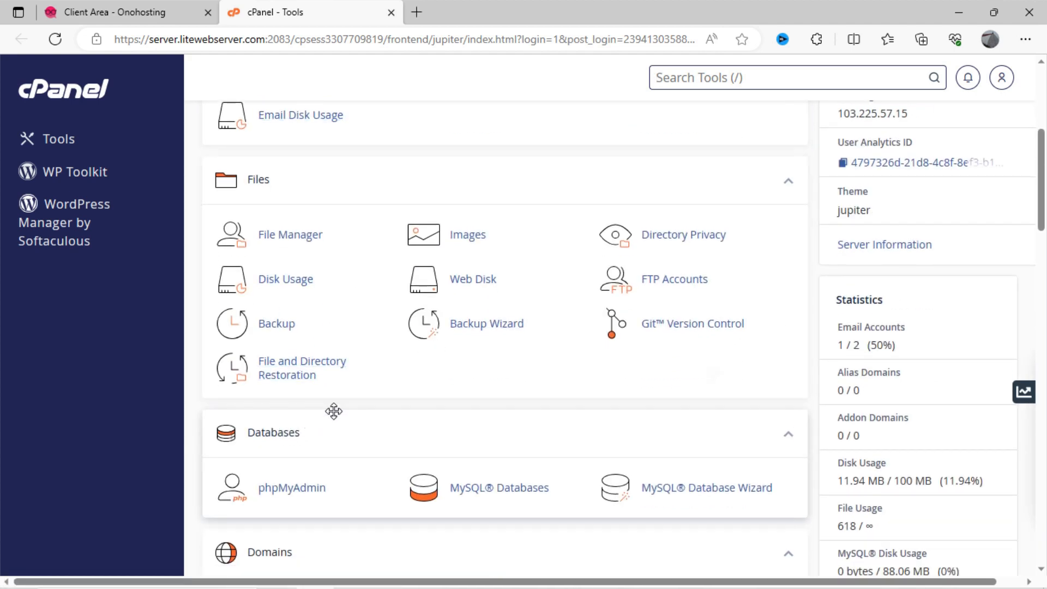
mouse_move(351, 412)
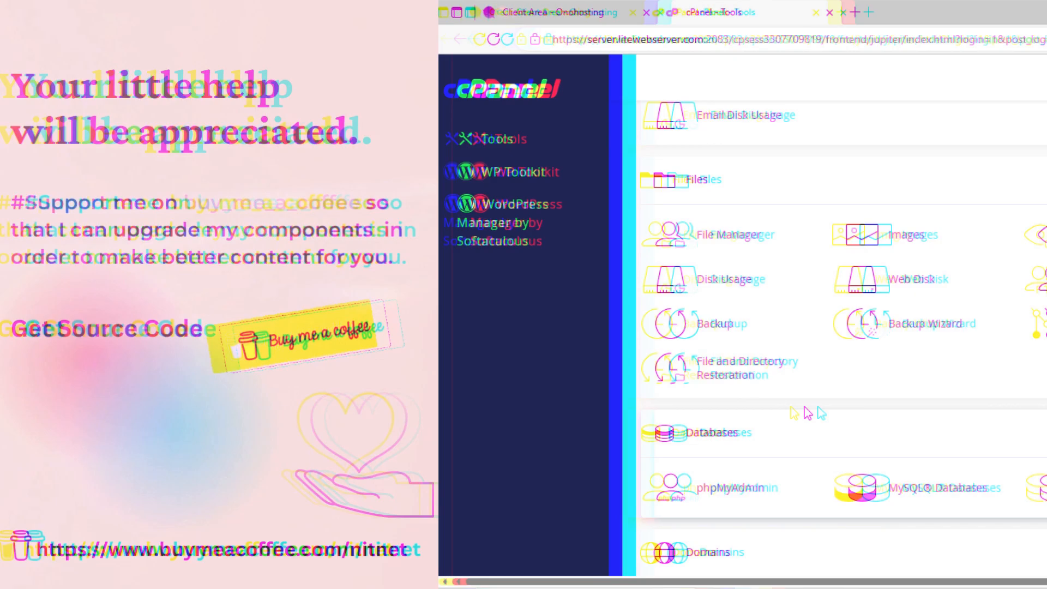
scroll("down", 3)
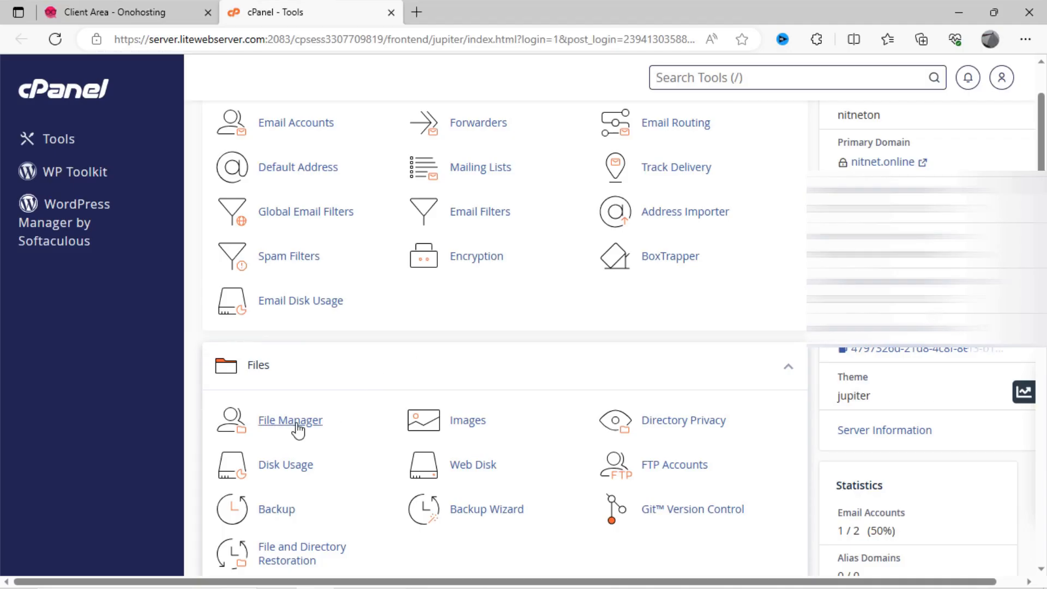
Step: In File Manager, enter the public_html folder holding the website files
left_click(290, 420)
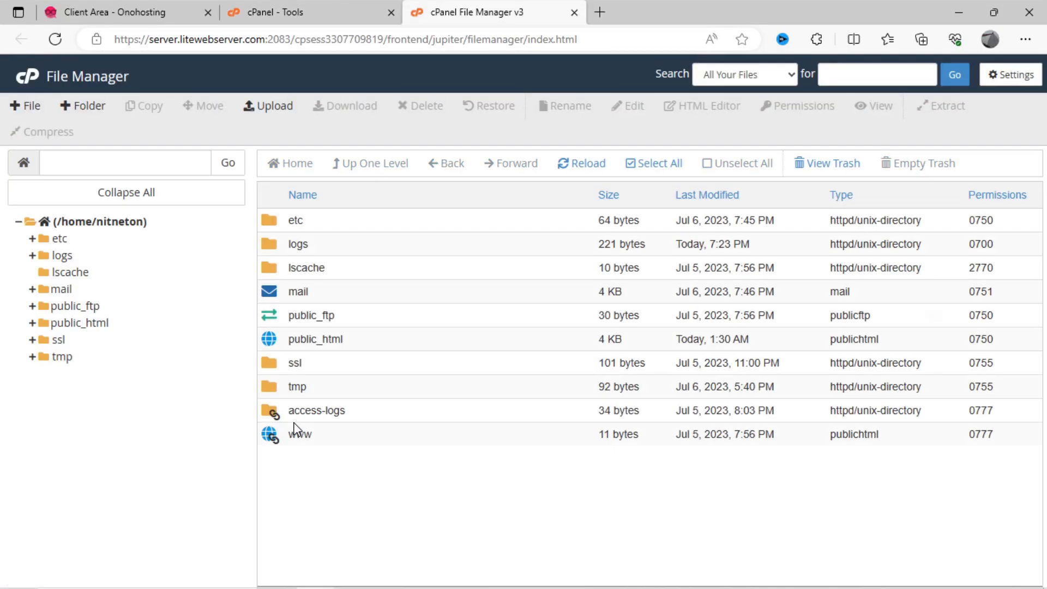
mouse_move(394, 318)
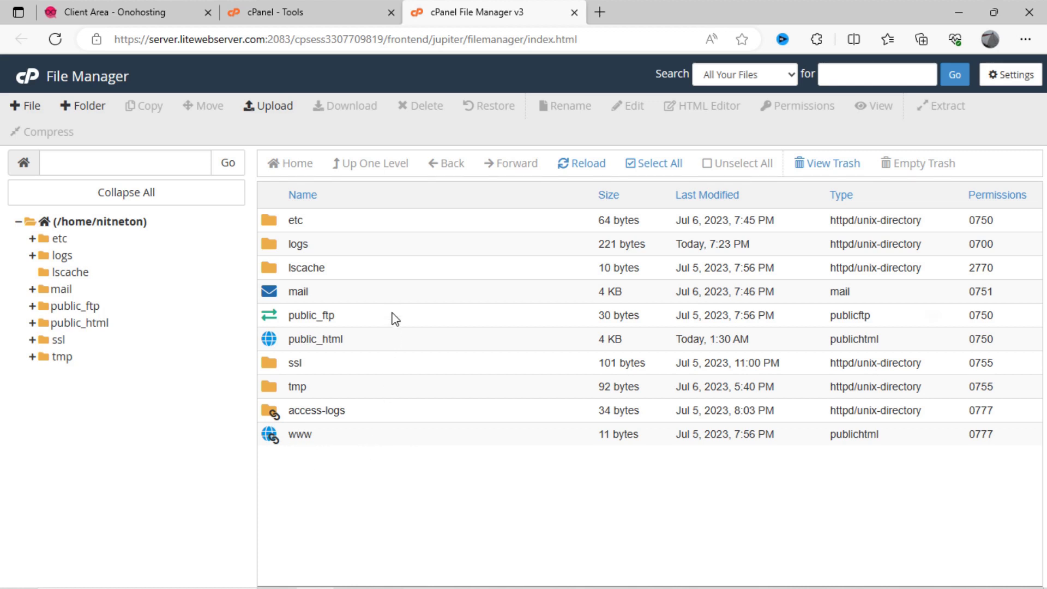
mouse_move(383, 350)
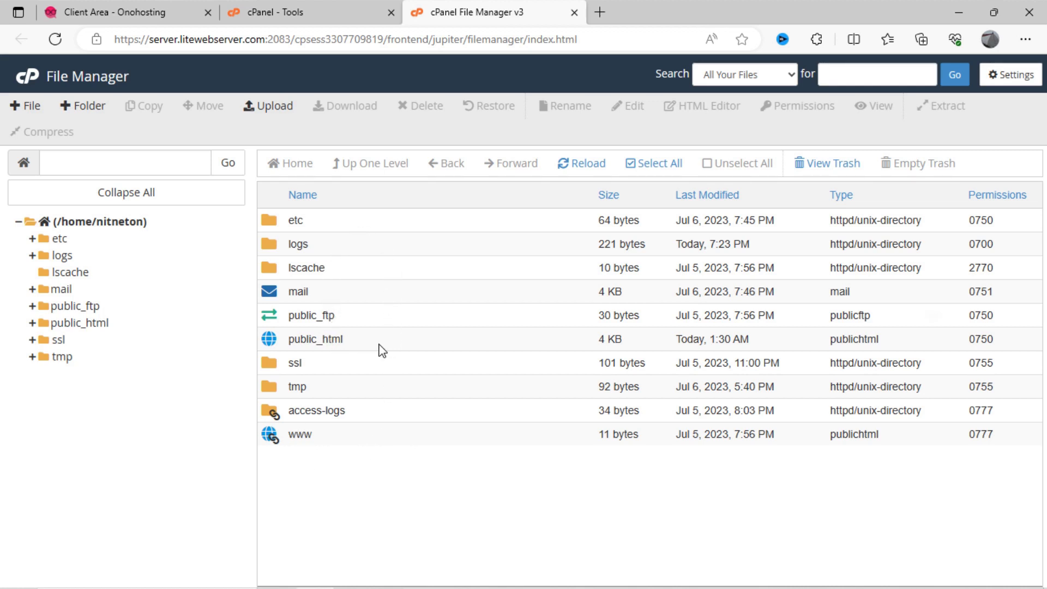
left_click(314, 339)
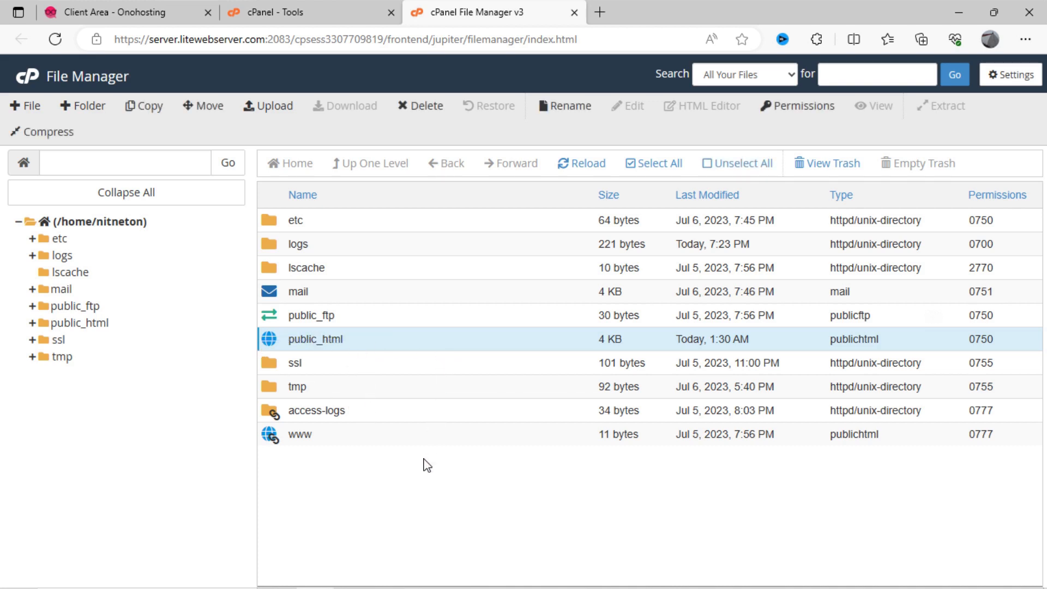
double_click(314, 338)
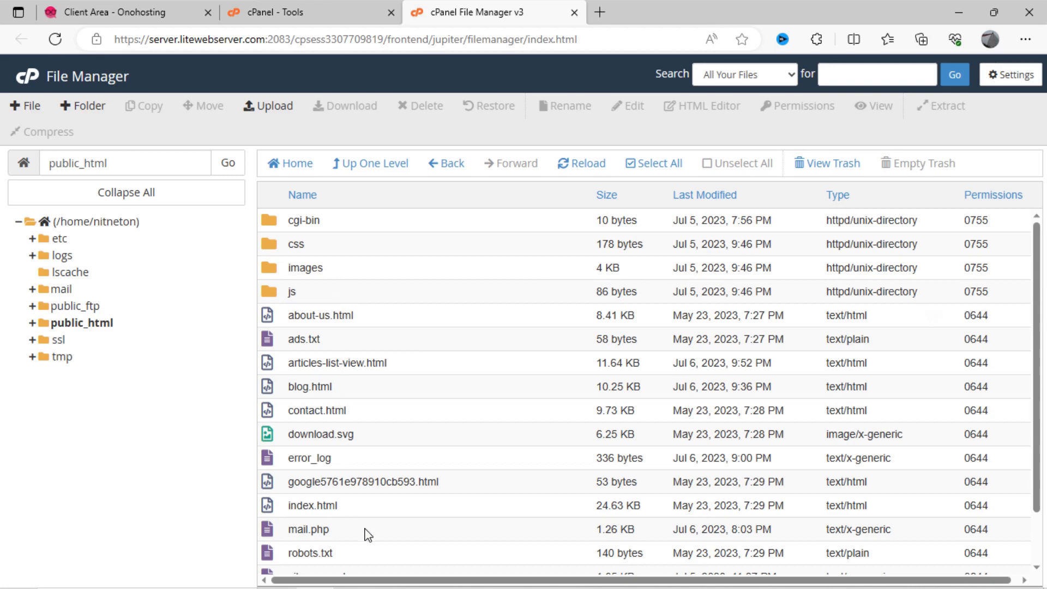
mouse_move(341, 245)
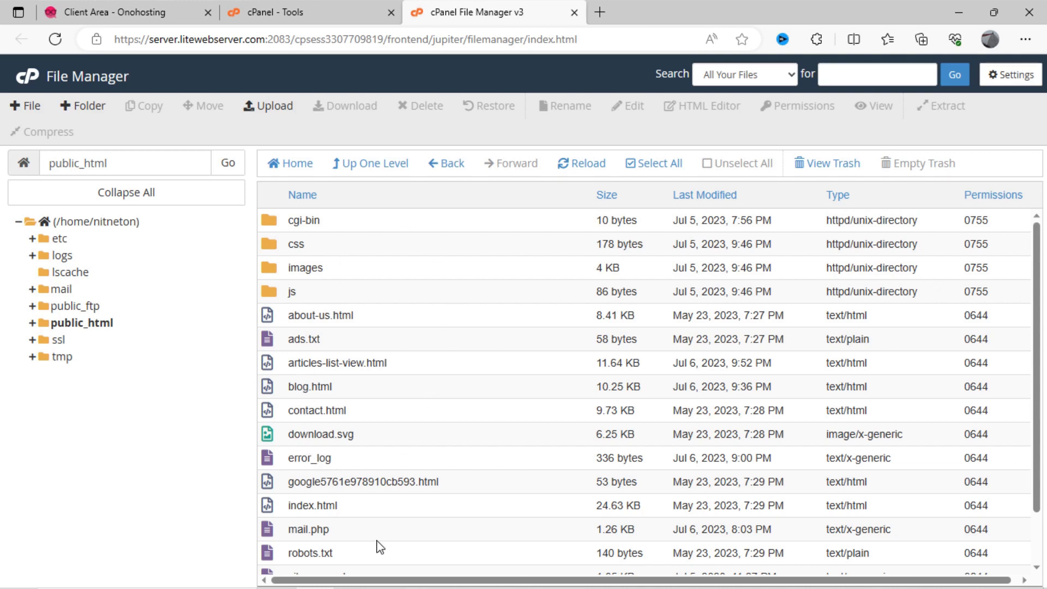
mouse_move(290, 314)
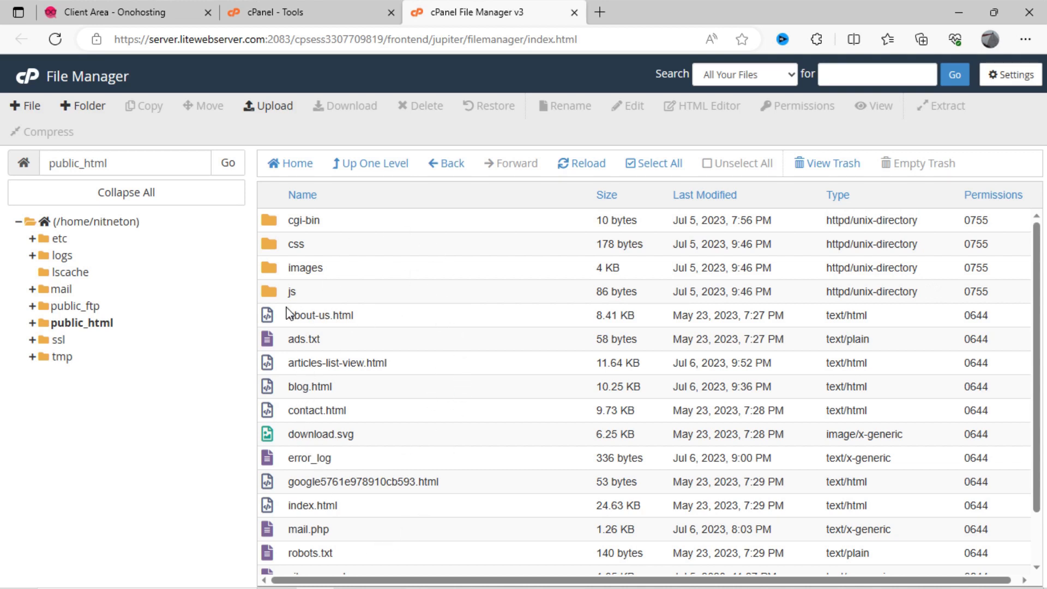
mouse_move(350, 343)
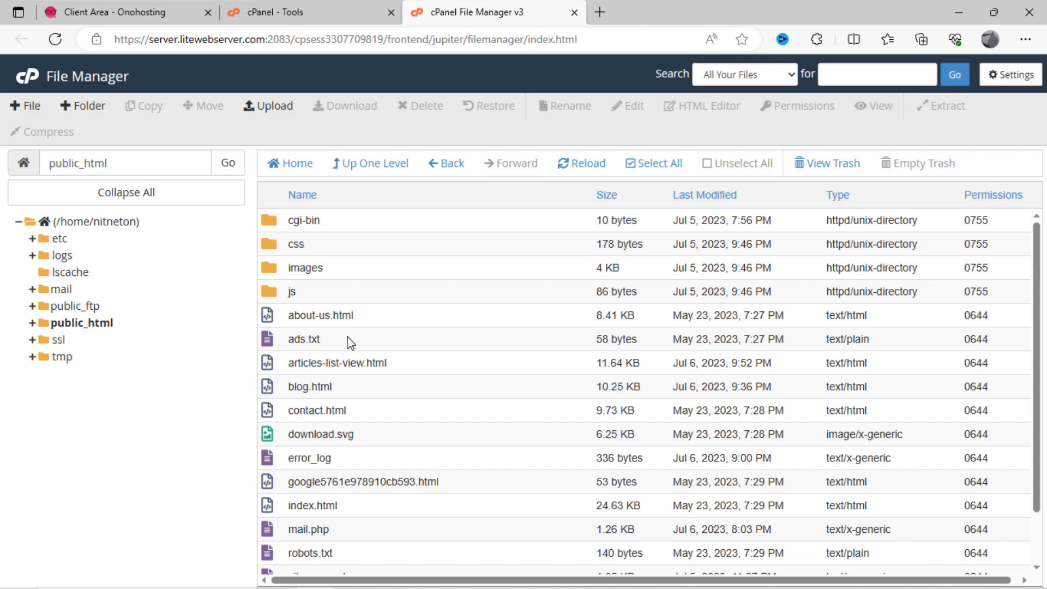
Step: Review ads.txt, index.html and contact.html, then head to the Hostinger hPanel
left_click(304, 338)
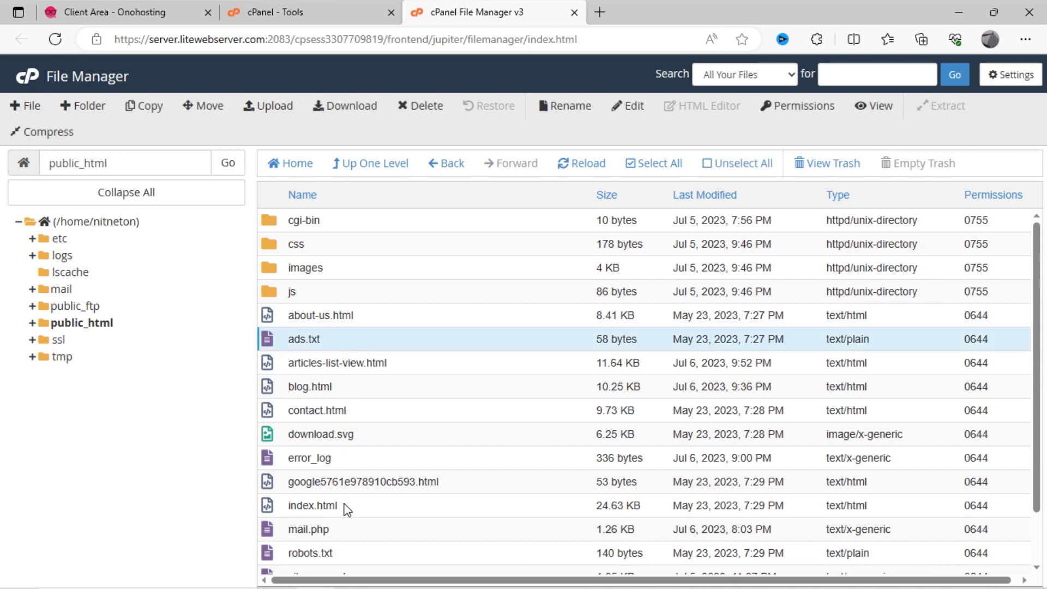
left_click(312, 505)
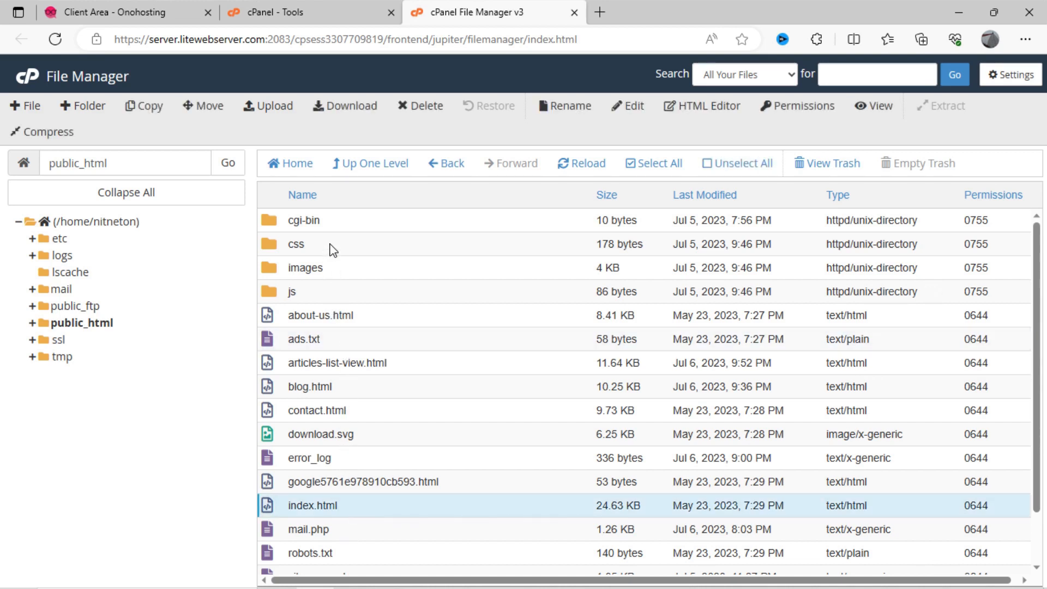
left_click(318, 410)
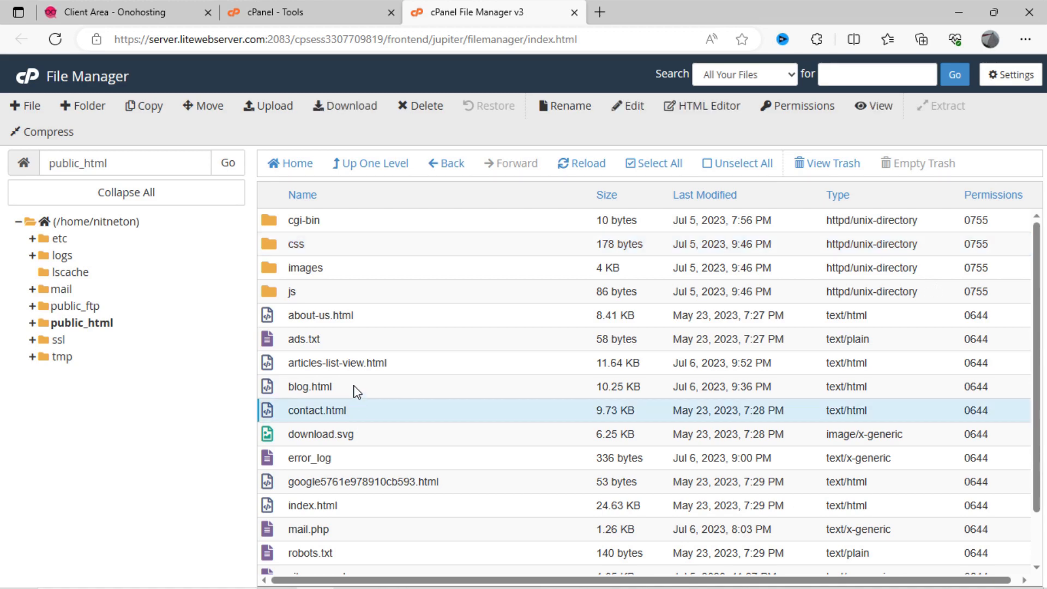
left_click(309, 386)
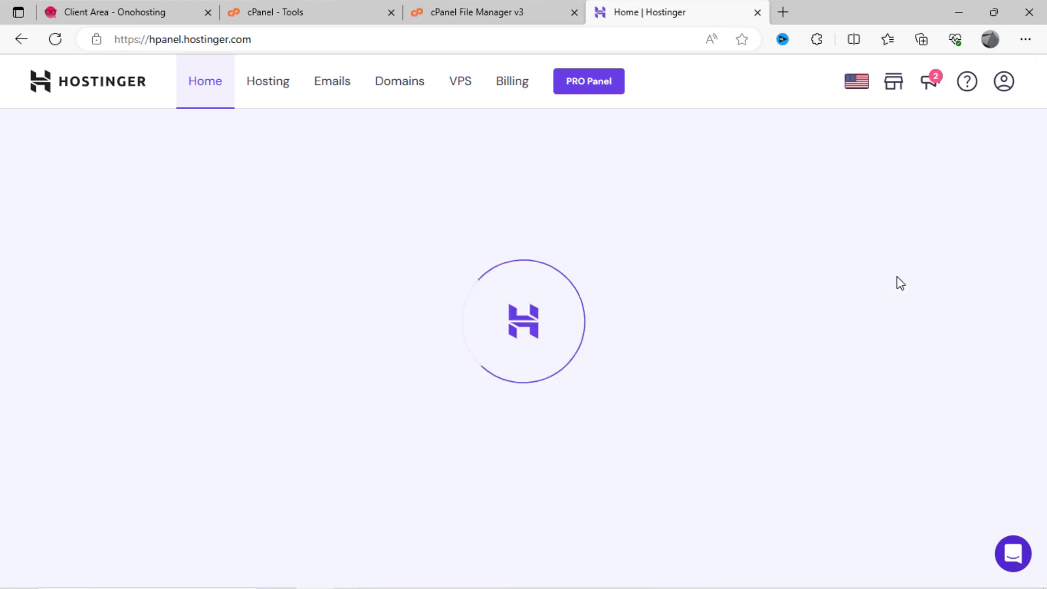
Step: Show nitnet.online's DNS / Nameservers page with the custom hostingreno nameserver fields
left_click(399, 81)
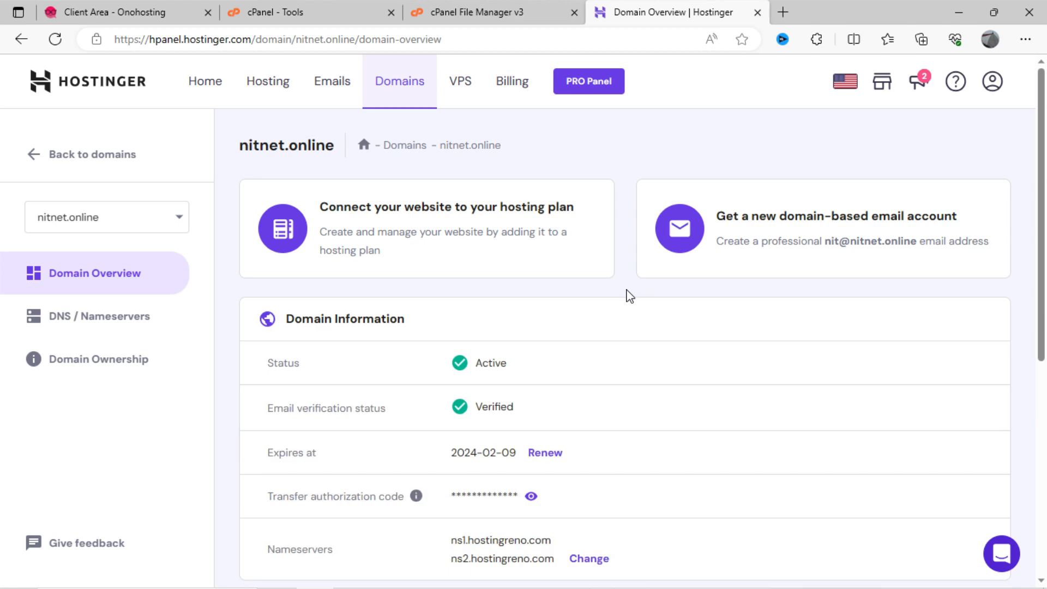
mouse_move(198, 320)
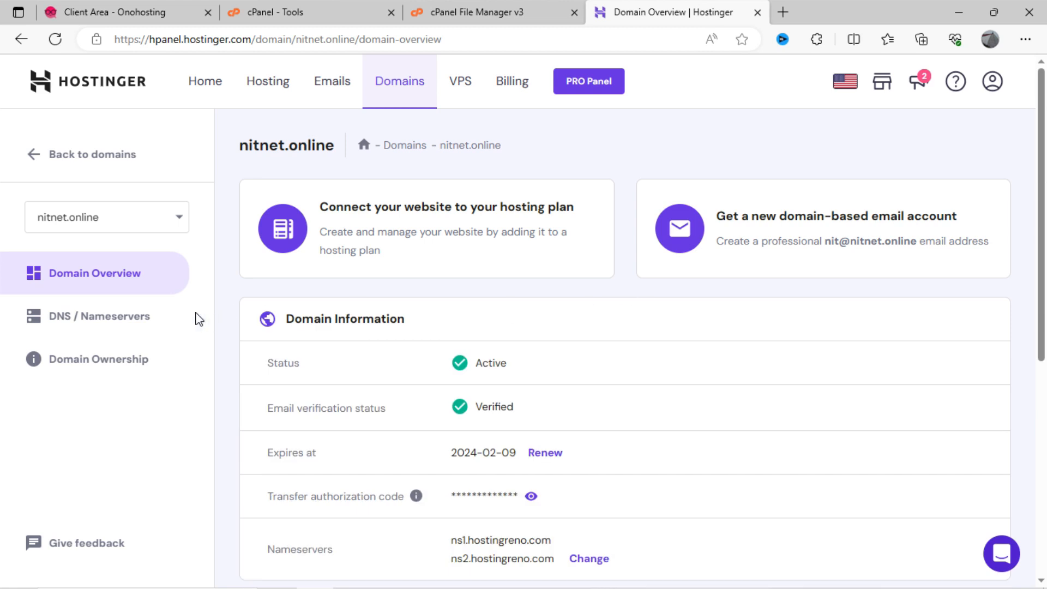
left_click(104, 316)
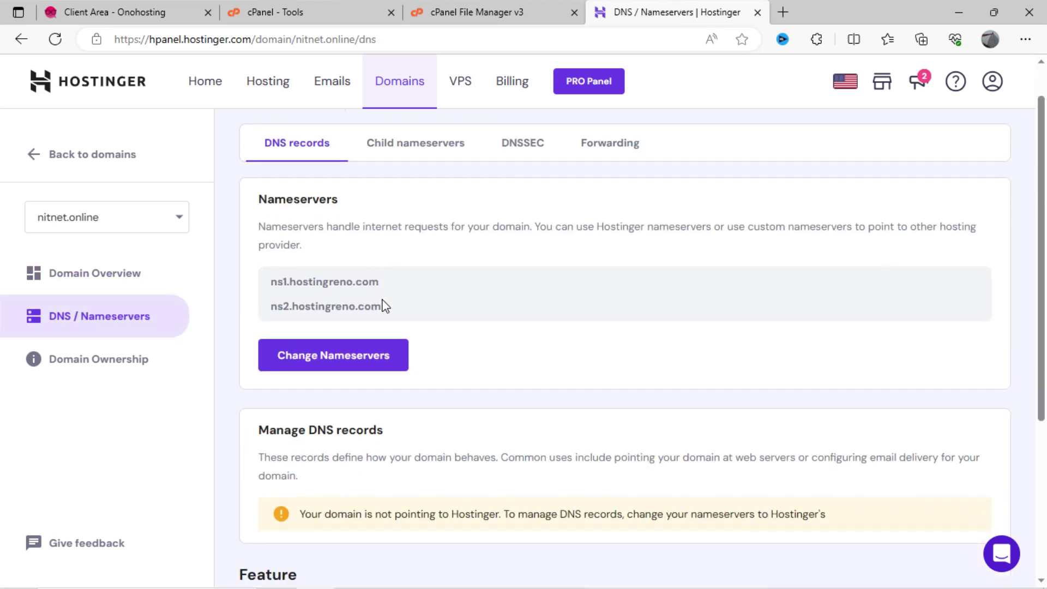
left_click(333, 354)
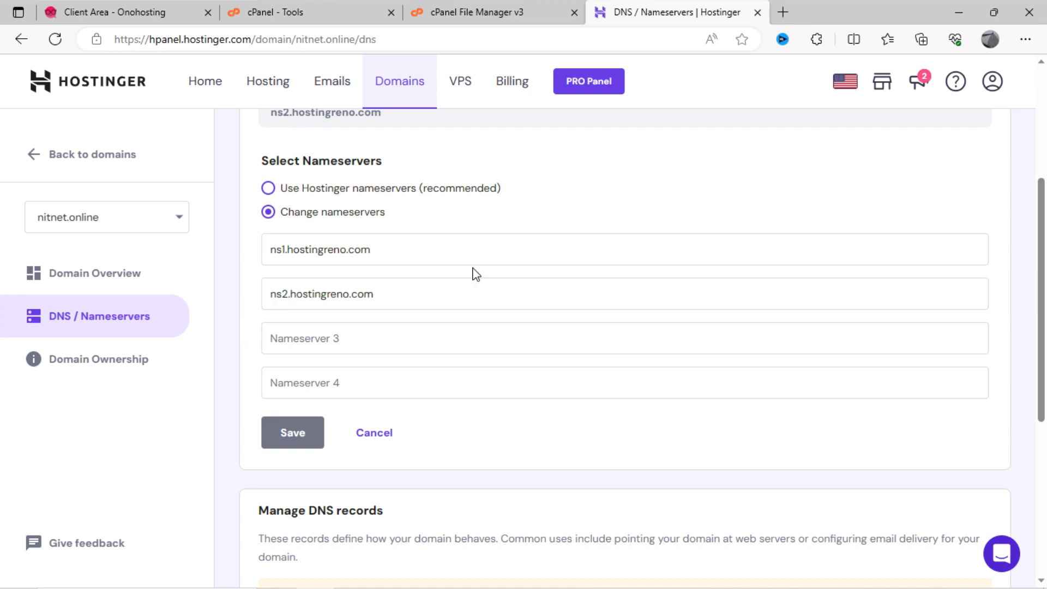
scroll("up", 3)
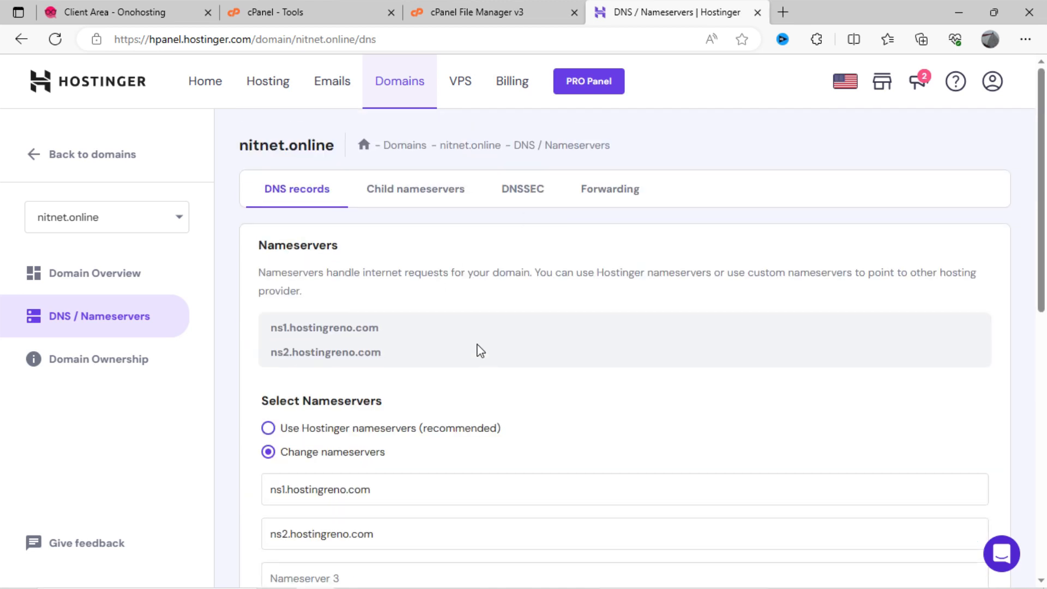
mouse_move(484, 100)
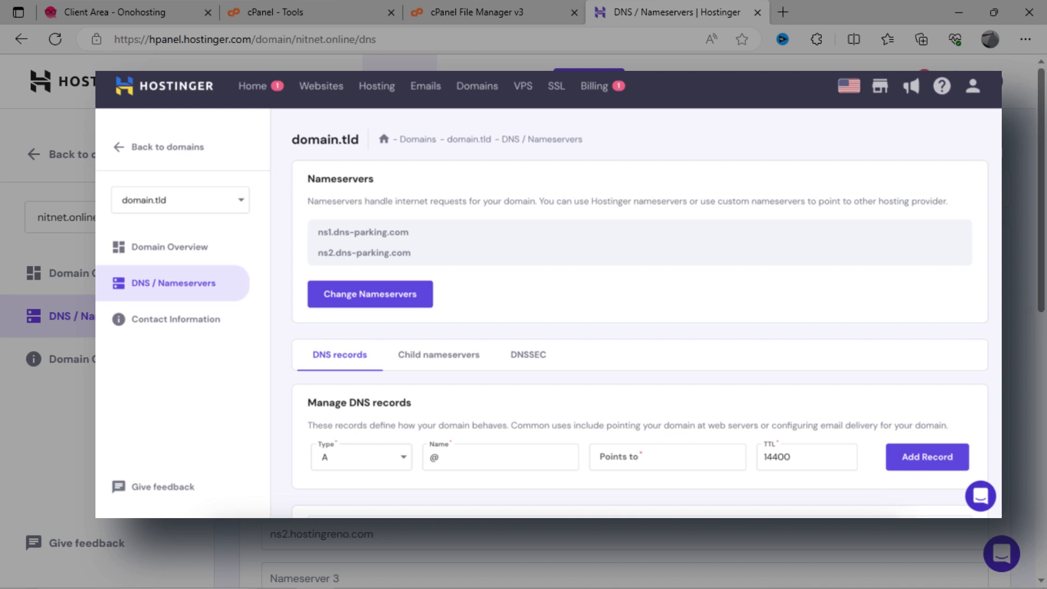
left_click(370, 294)
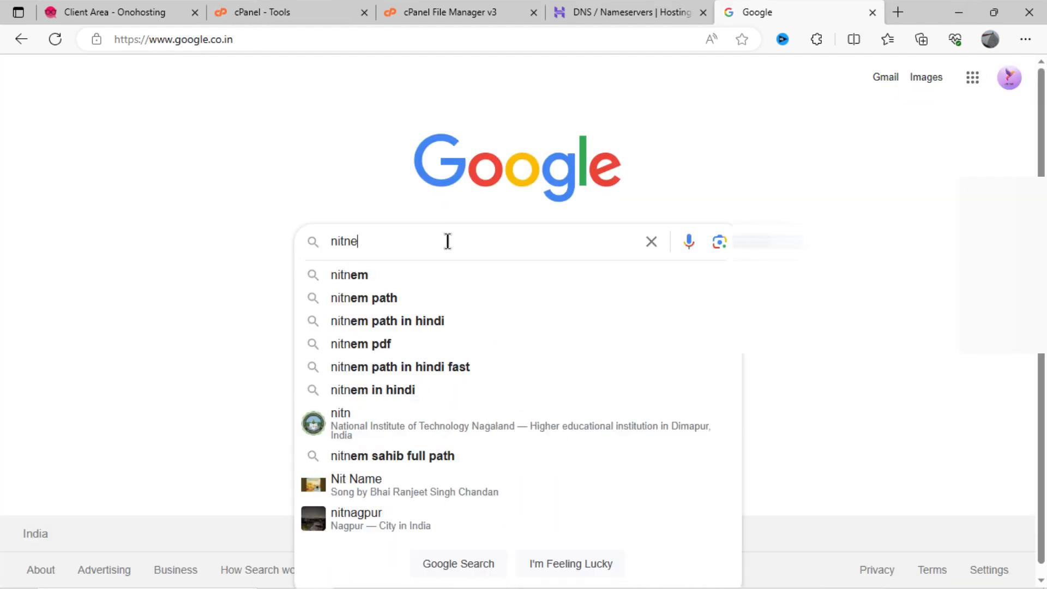
Step: Google nitnet.online, load the live Nit Net site, then return to cPanel
type("t.online")
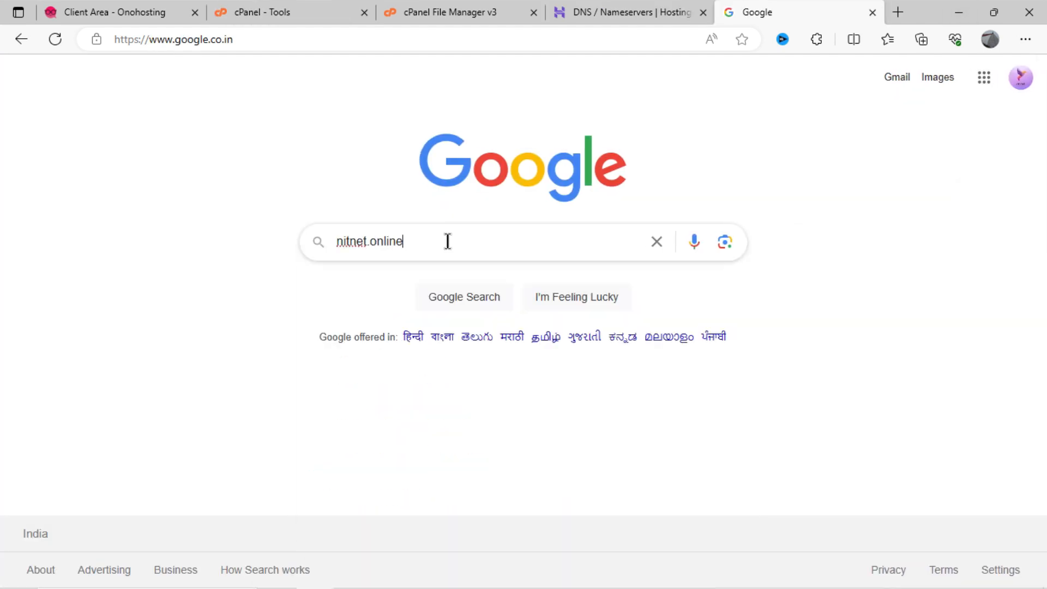
key("Return")
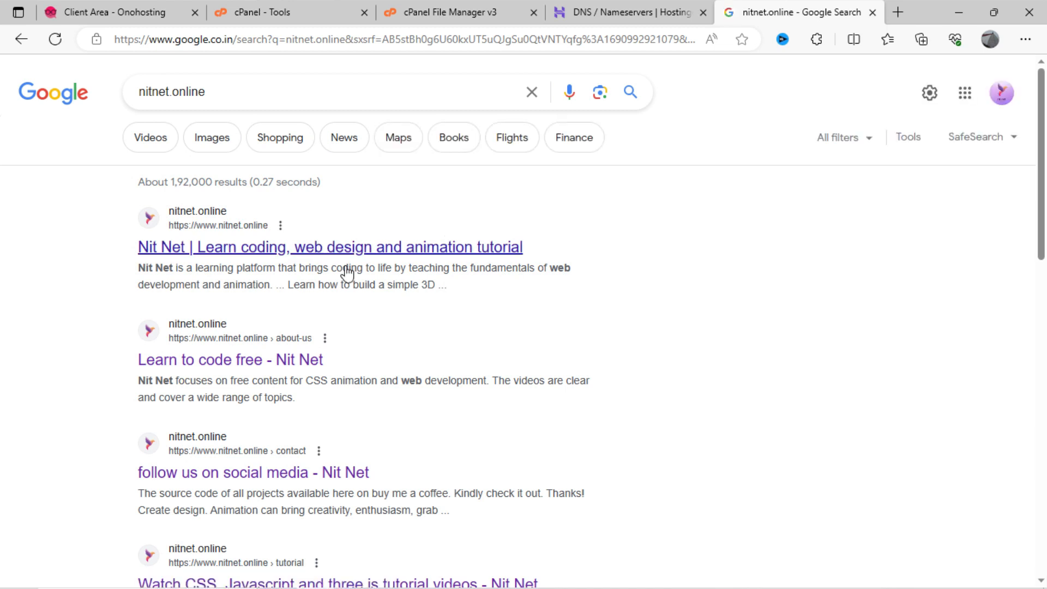
left_click(330, 246)
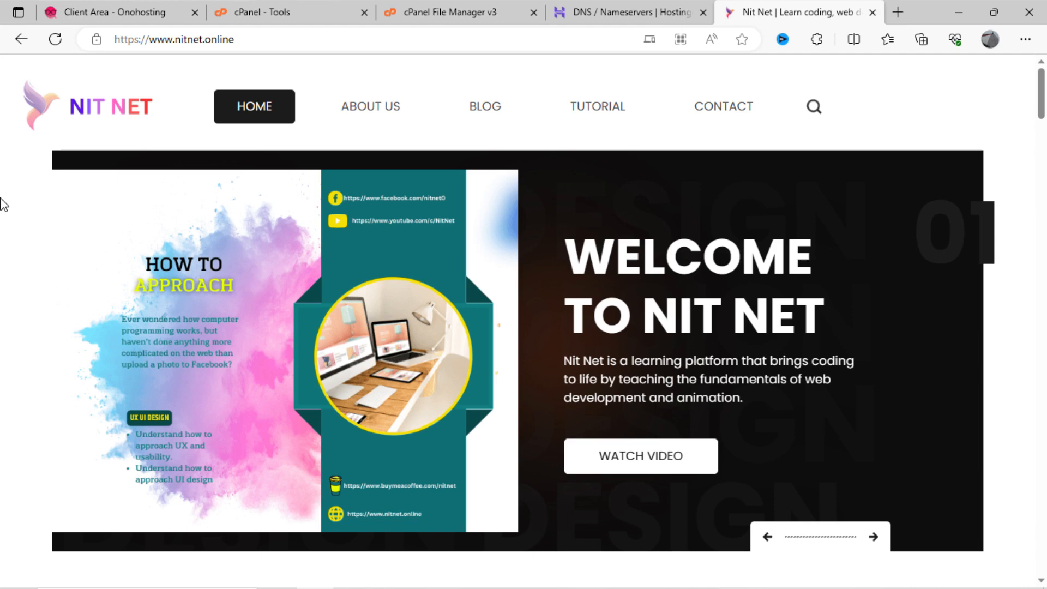
left_click(287, 12)
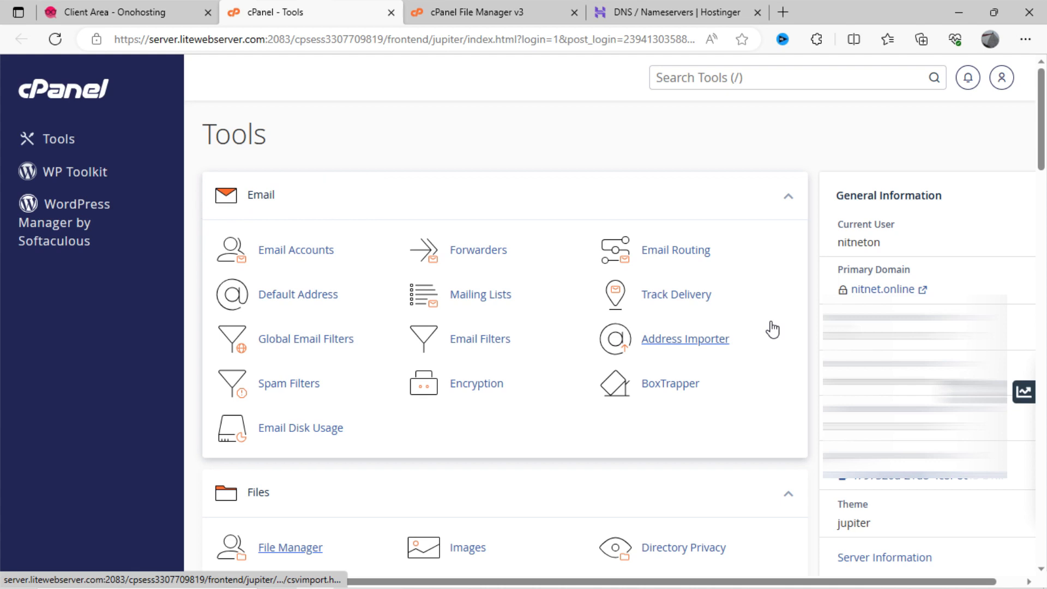
mouse_move(296, 249)
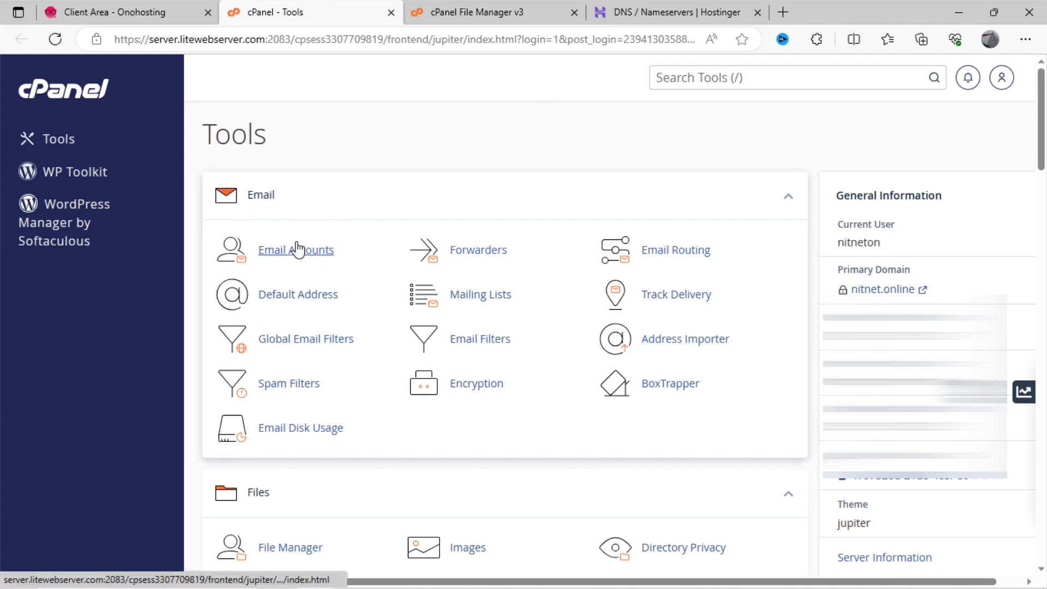
left_click(296, 250)
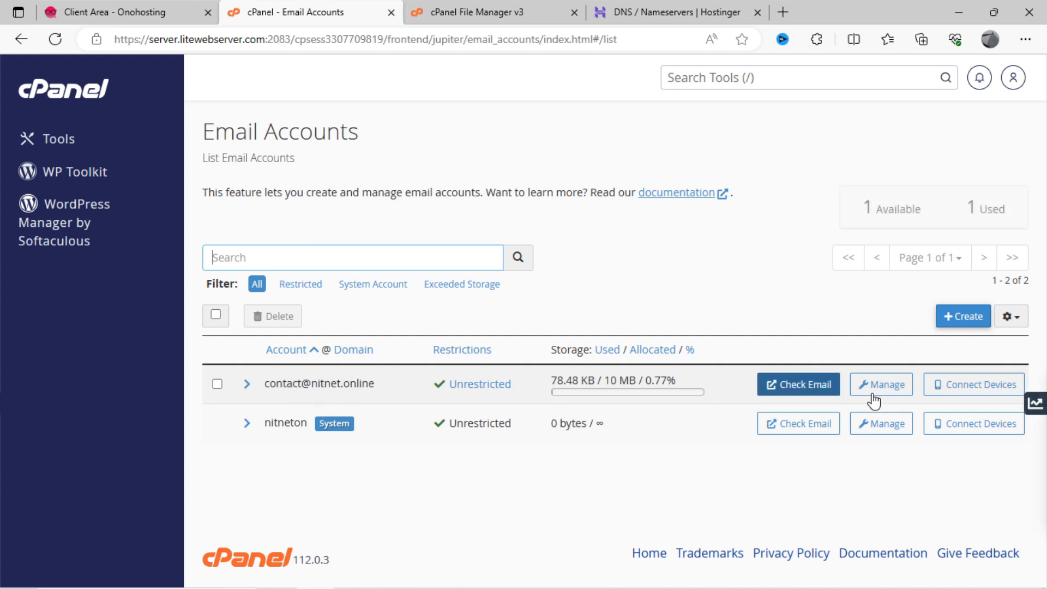
mouse_move(342, 435)
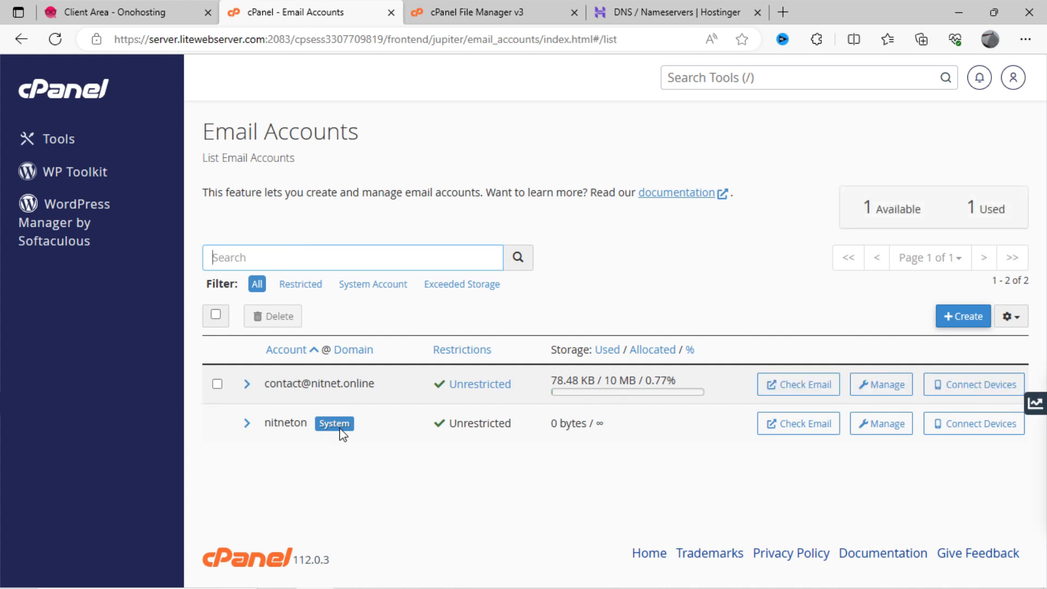
mouse_move(914, 329)
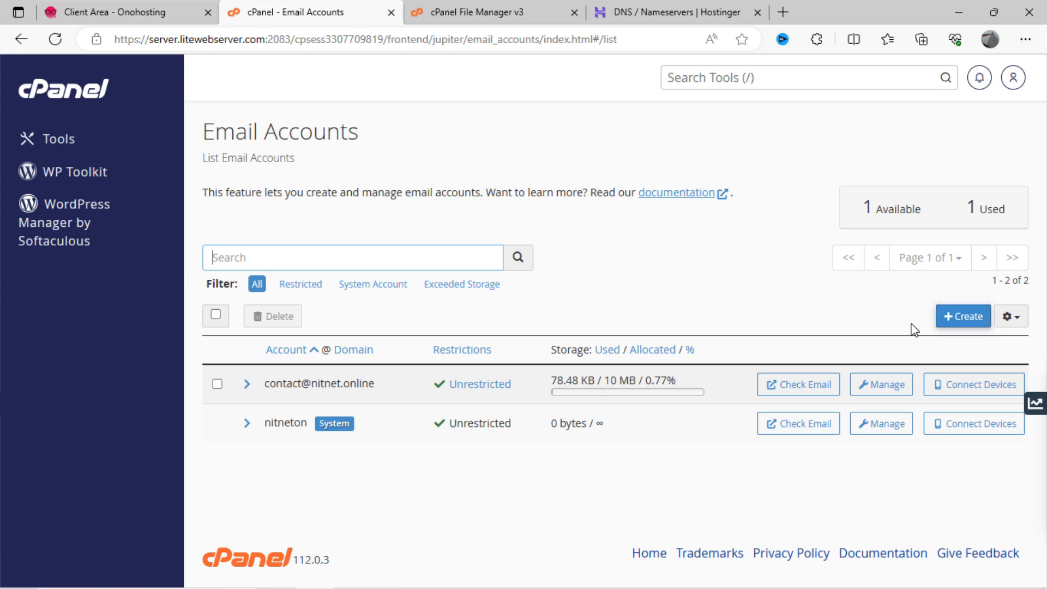
Step: Create the contact email account for nitnet.online
left_click(962, 316)
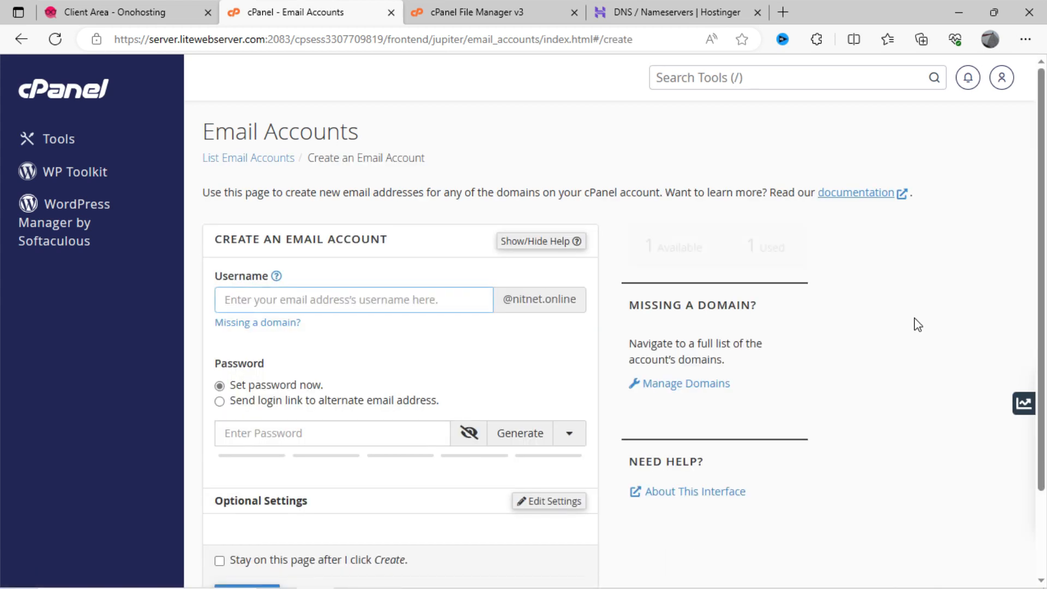
type("contact")
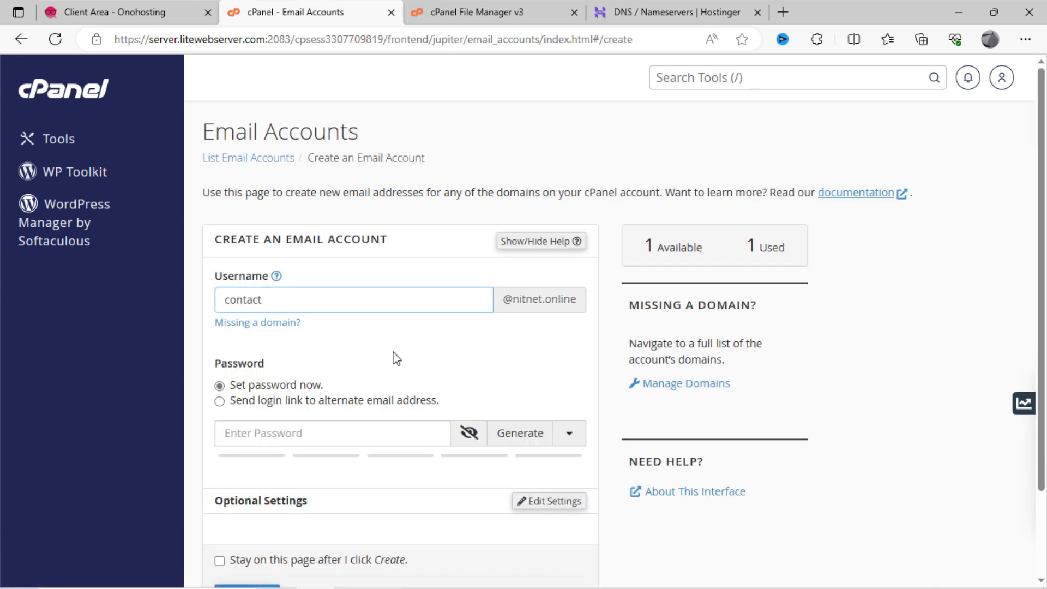
type("me")
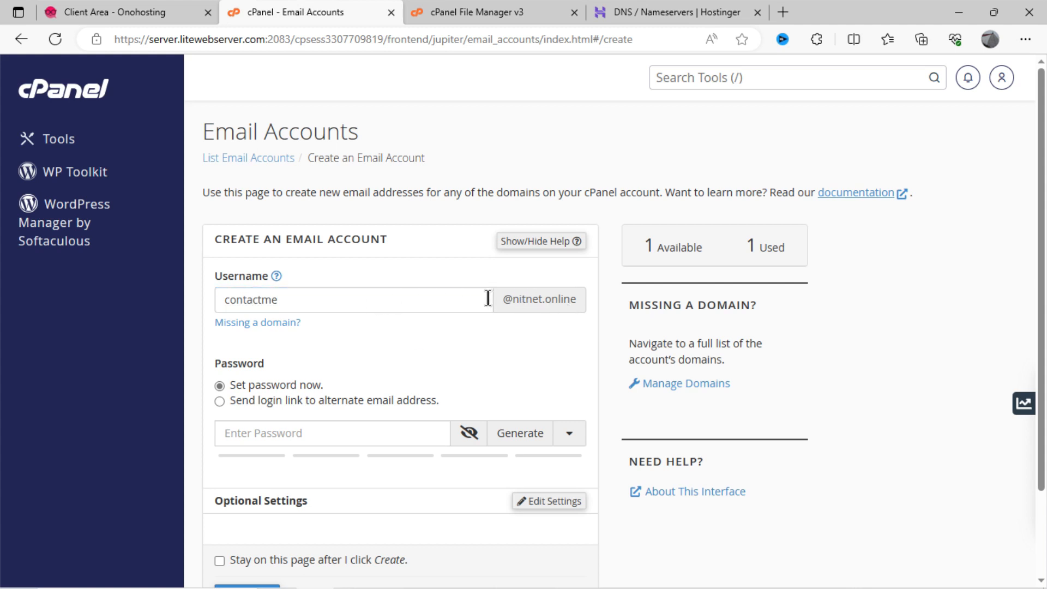
scroll("down", 3)
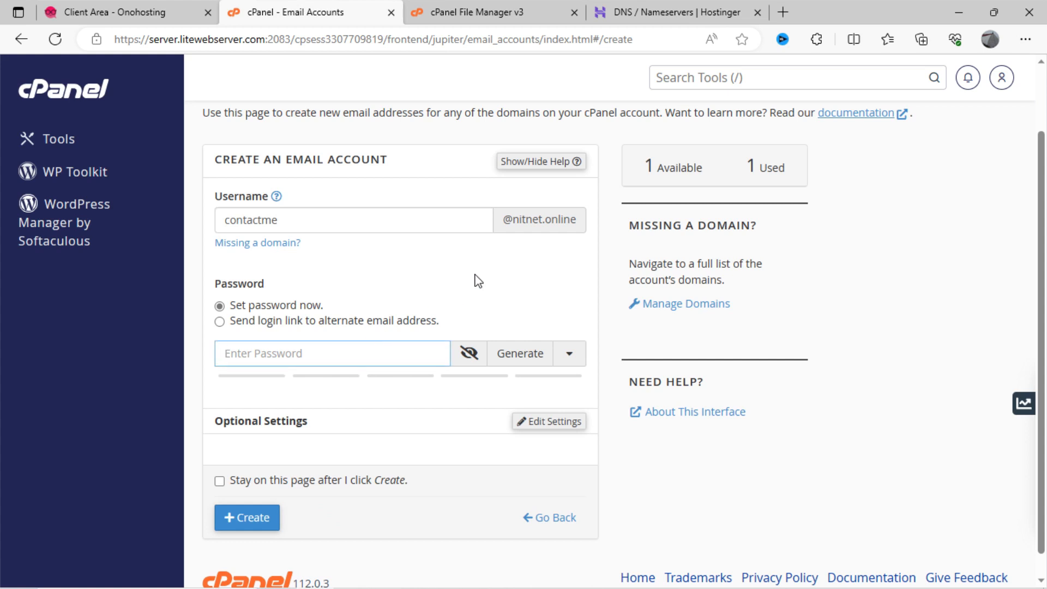
mouse_move(323, 334)
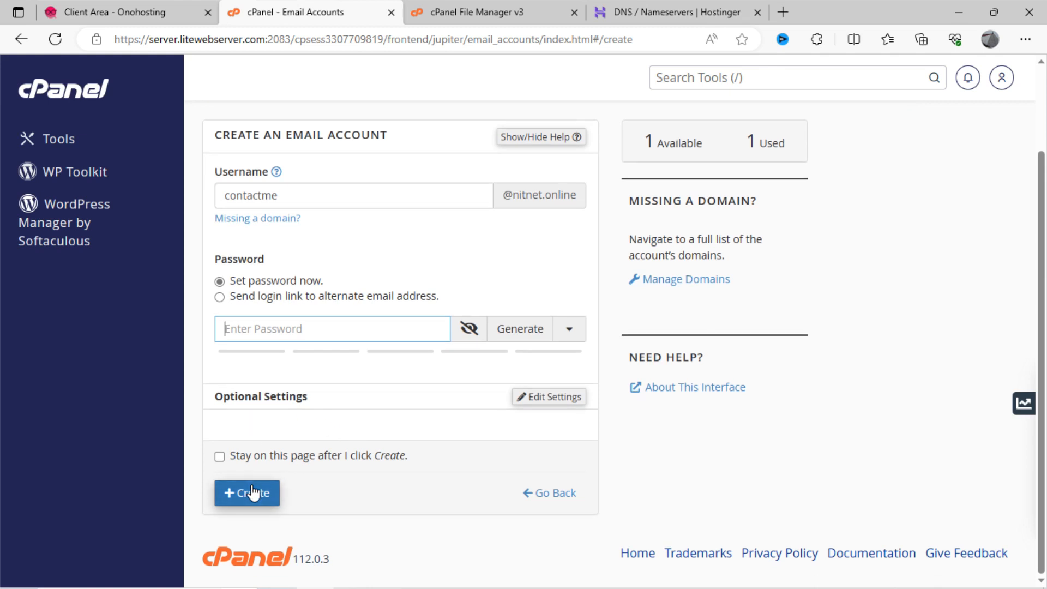
left_click(247, 493)
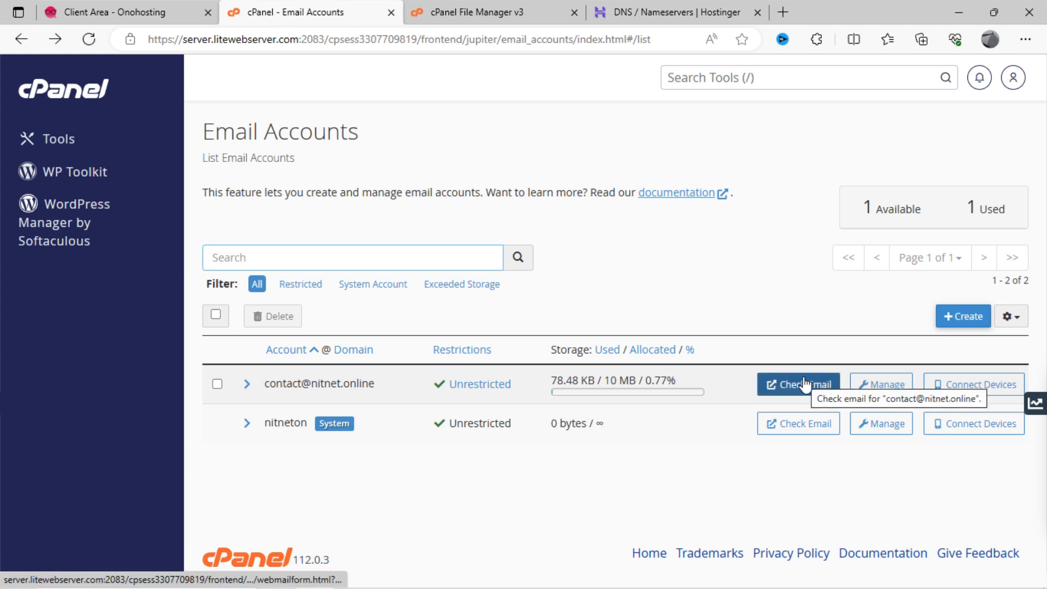
left_click(799, 384)
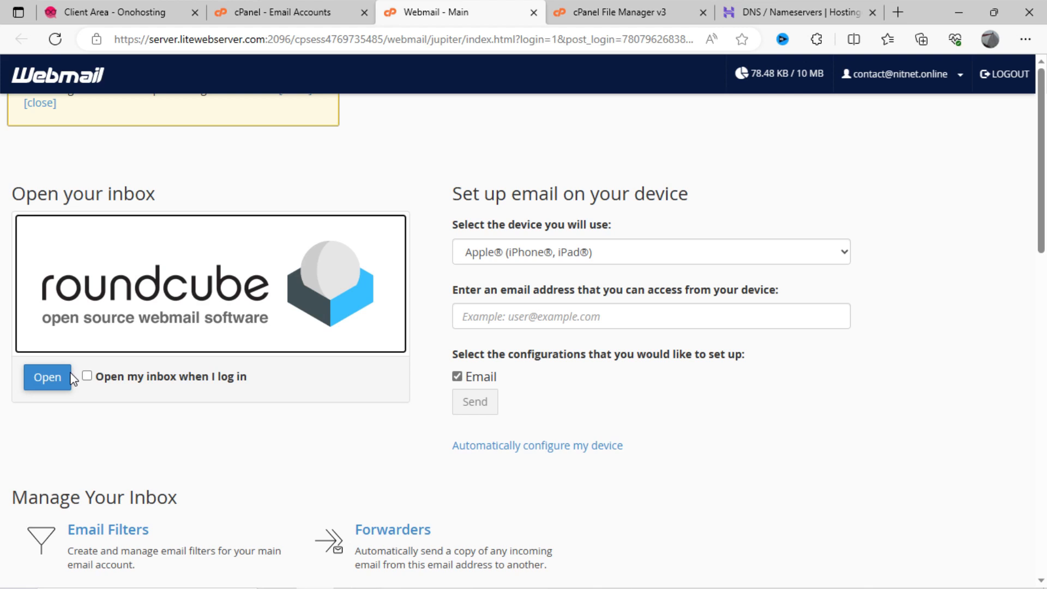
left_click(47, 377)
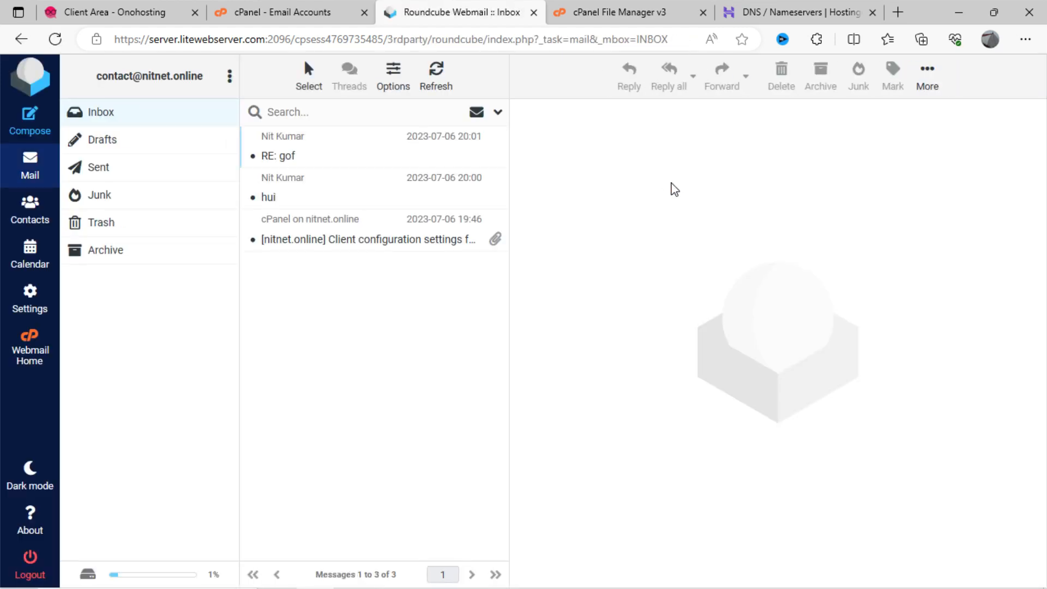
mouse_move(189, 370)
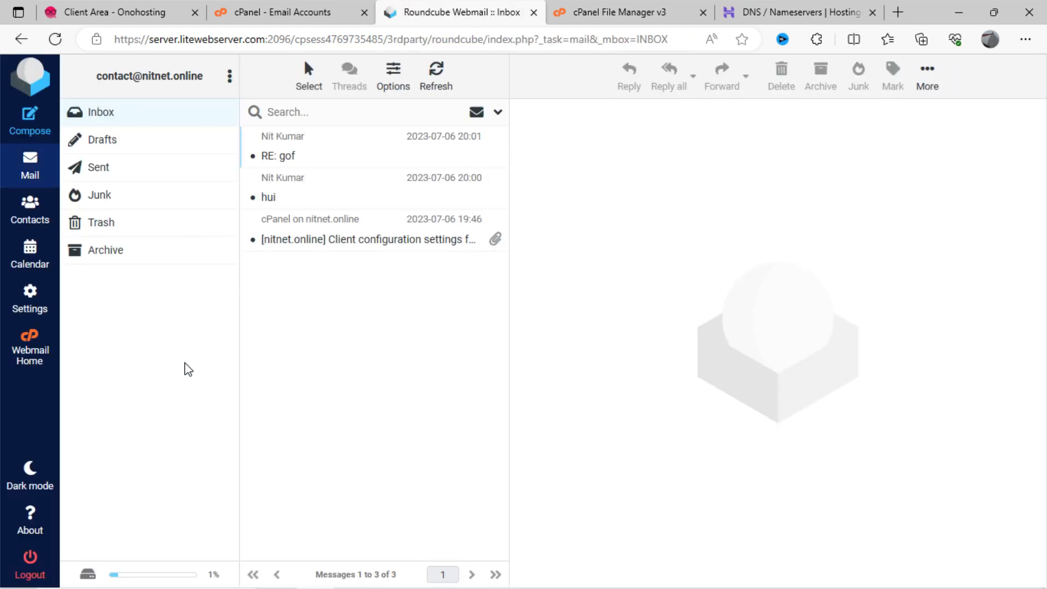
mouse_move(182, 407)
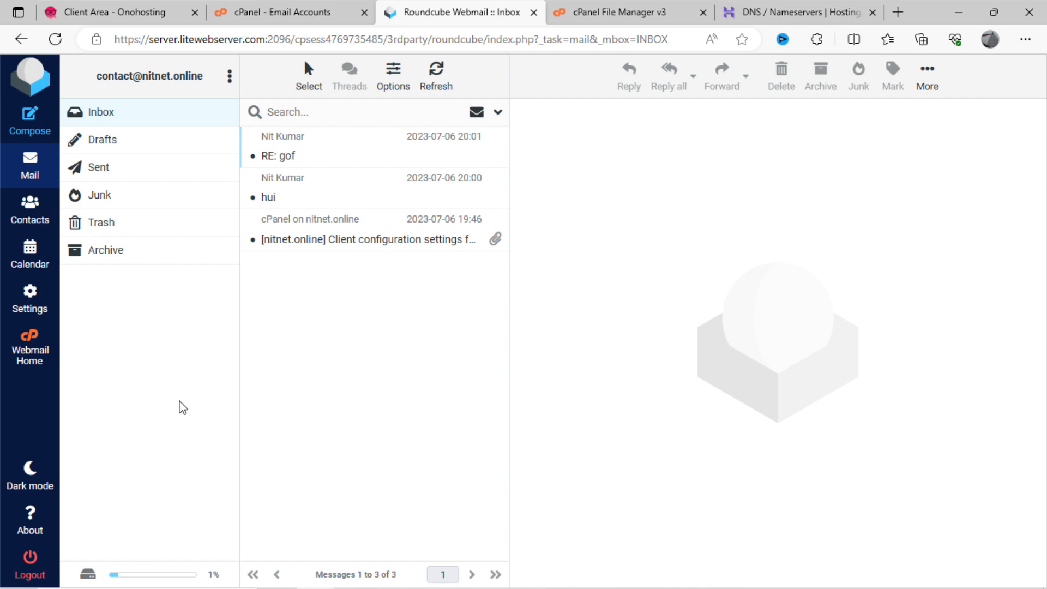
mouse_move(166, 213)
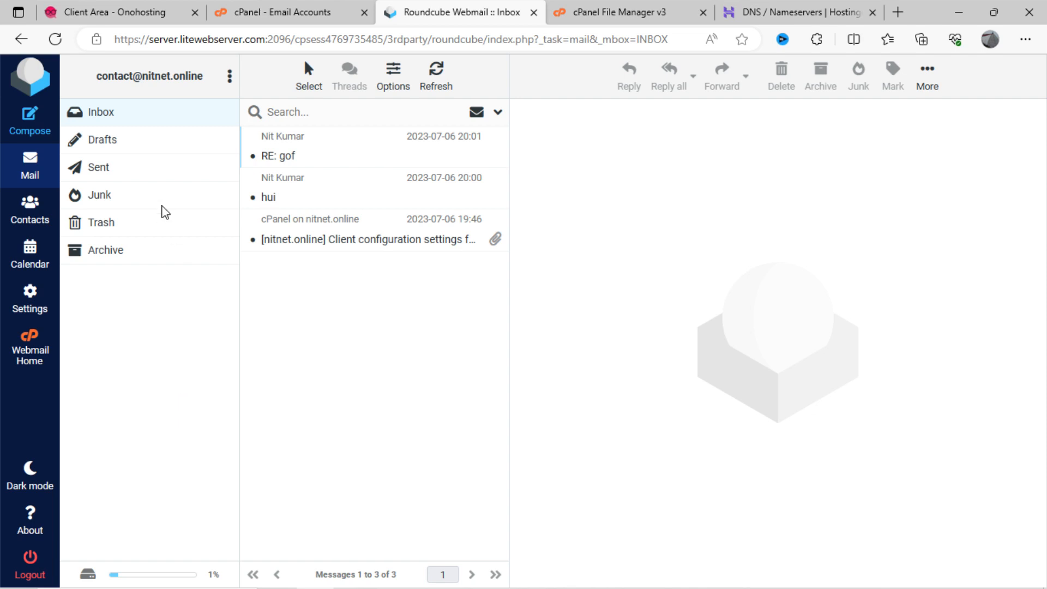
Step: Look through the empty Drafts and Trash folders and the Inbox, then close Roundcube
left_click(103, 140)
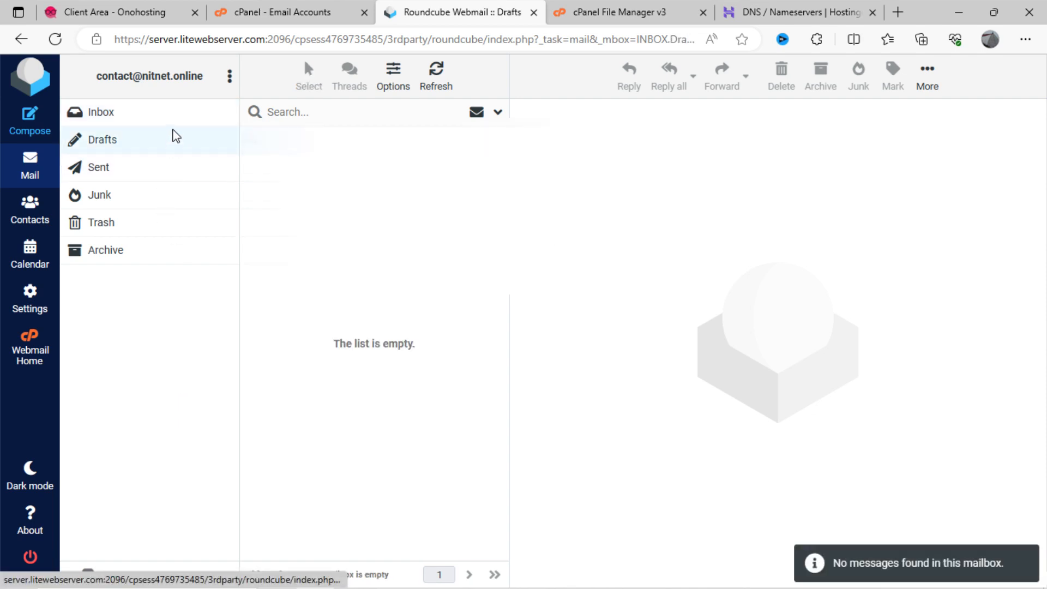
left_click(101, 223)
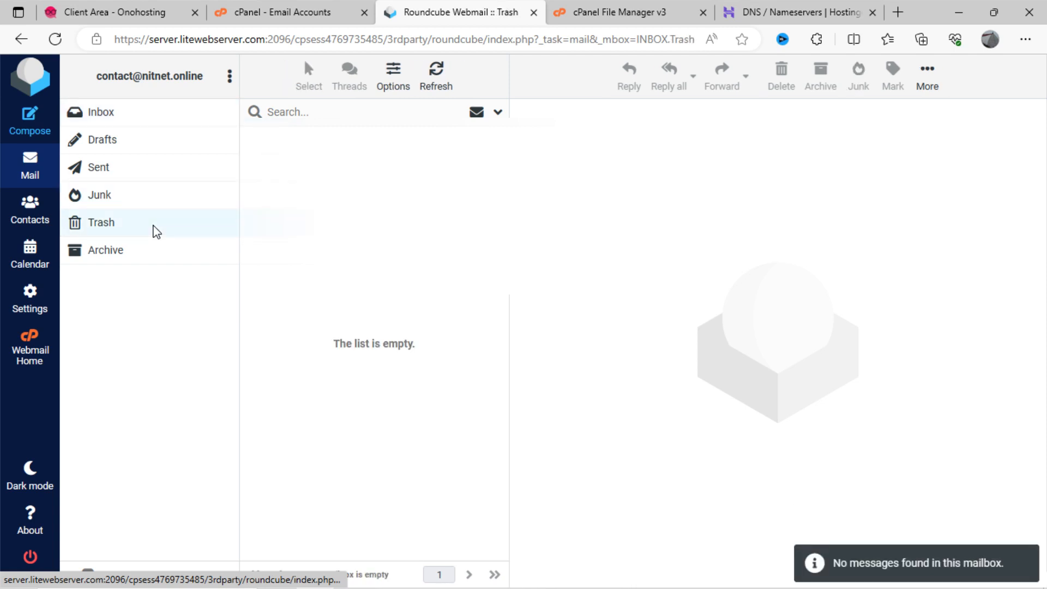
left_click(100, 112)
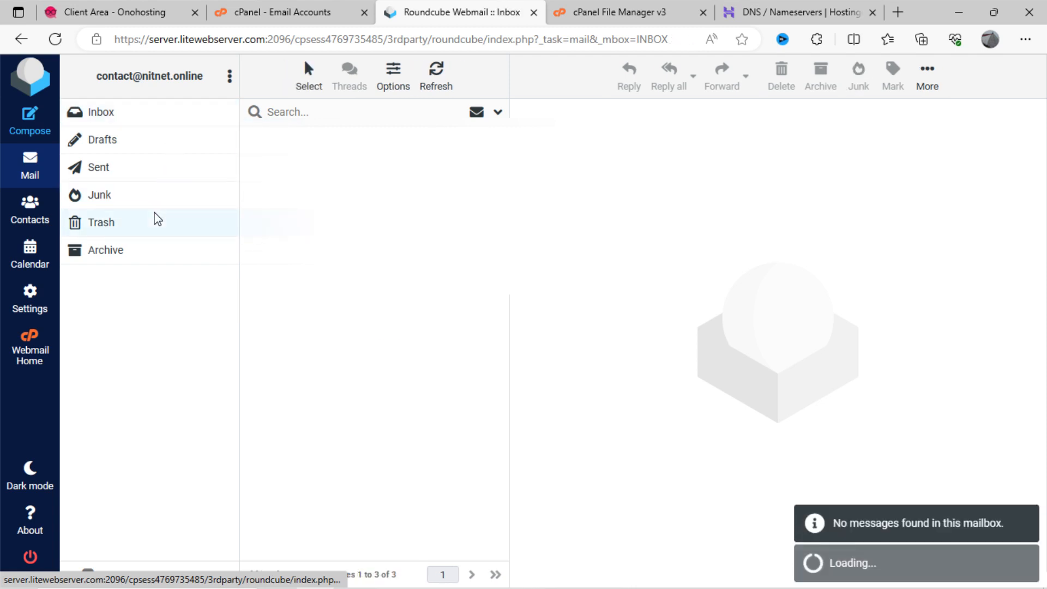
left_click(100, 223)
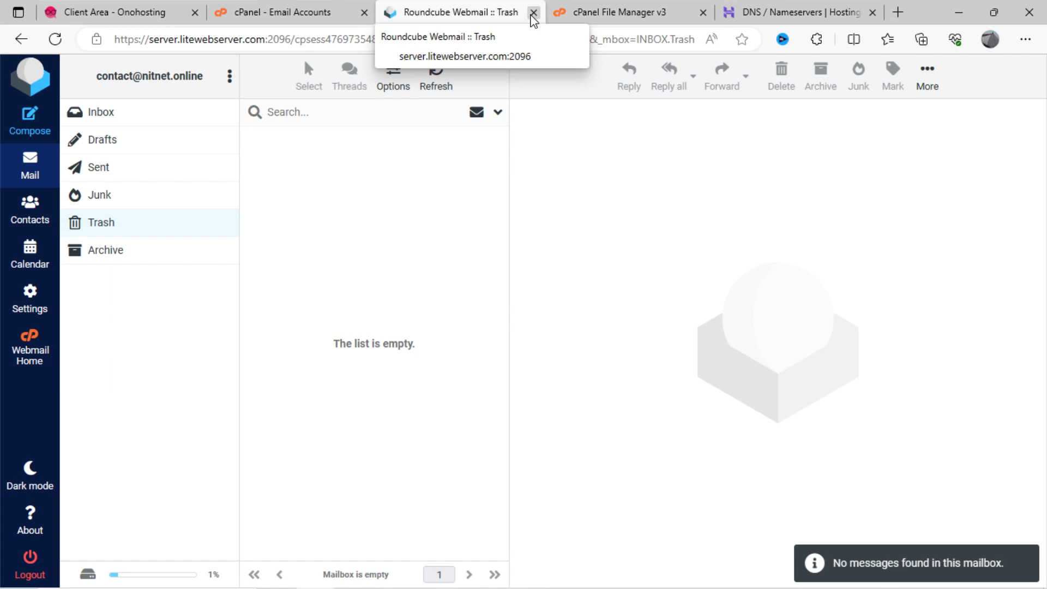
left_click(533, 12)
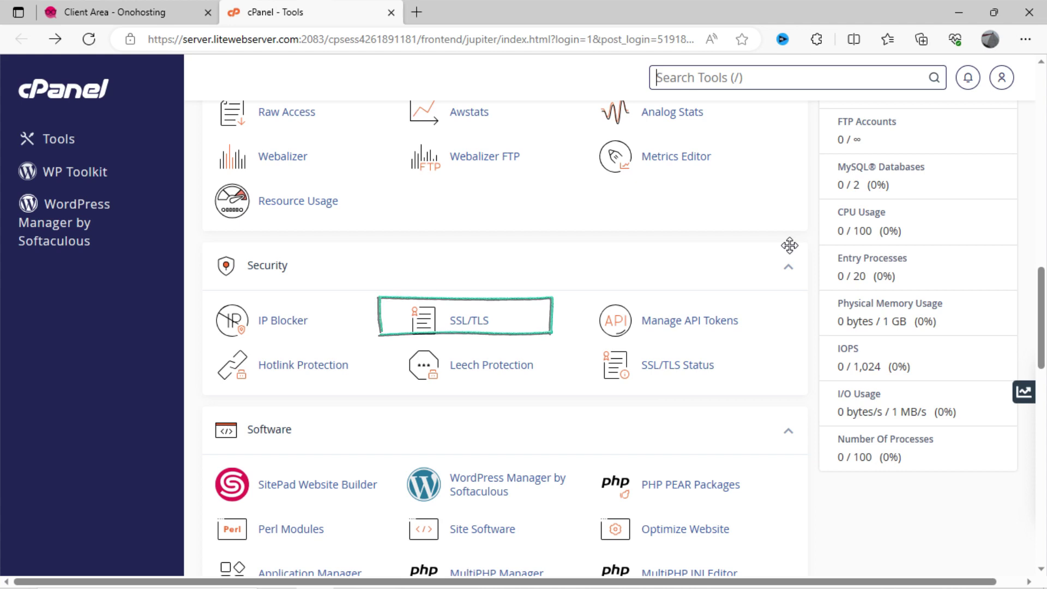
mouse_move(469, 320)
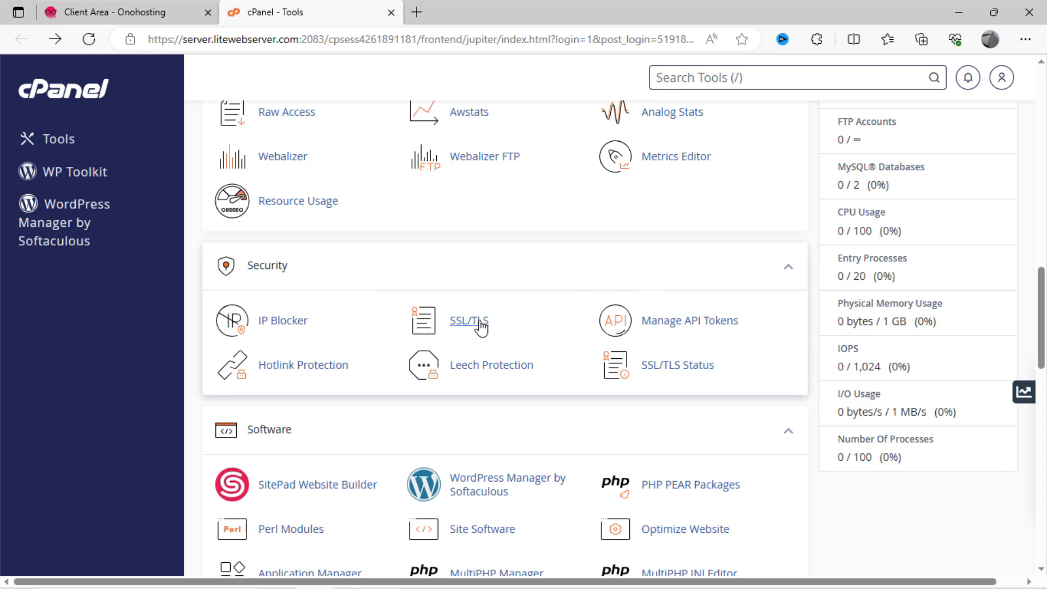
Step: Go to the SSL/TLS manager from the Security section
left_click(469, 319)
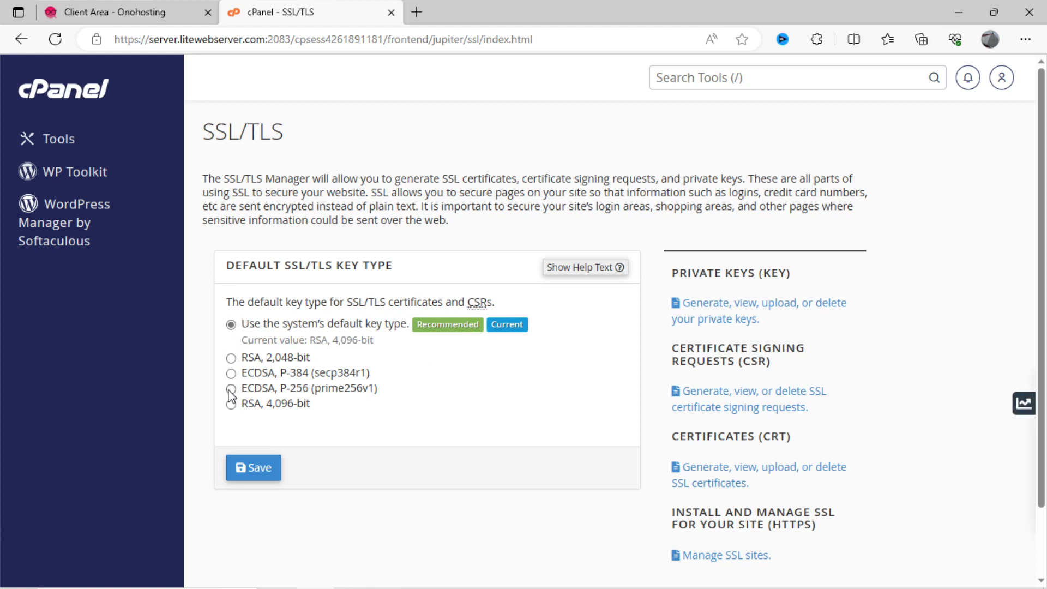
Step: Try RSA 2,048-bit, keep the system's default key type, and save it
left_click(232, 357)
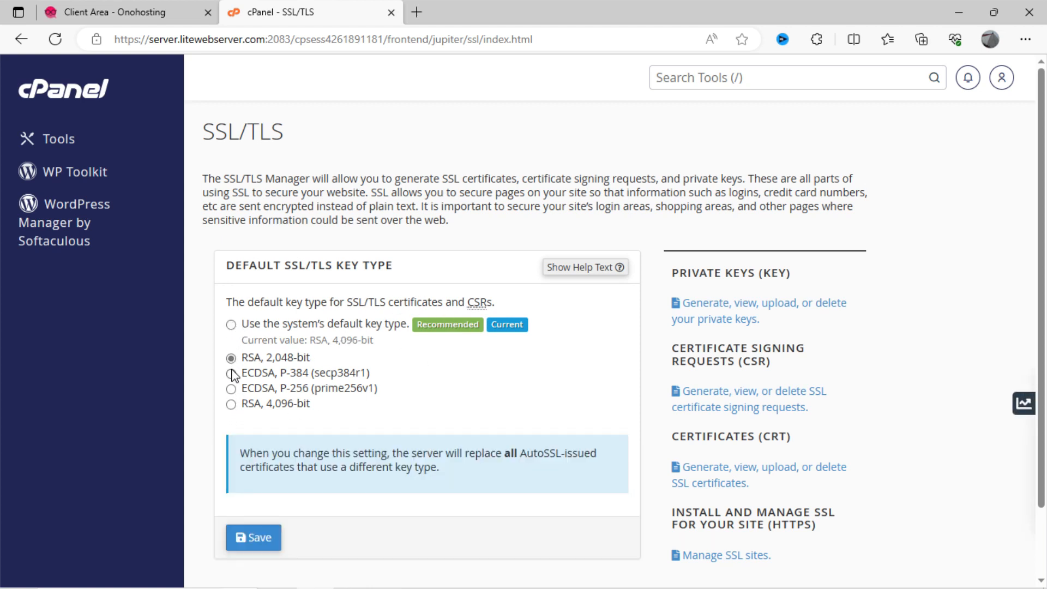
left_click(231, 324)
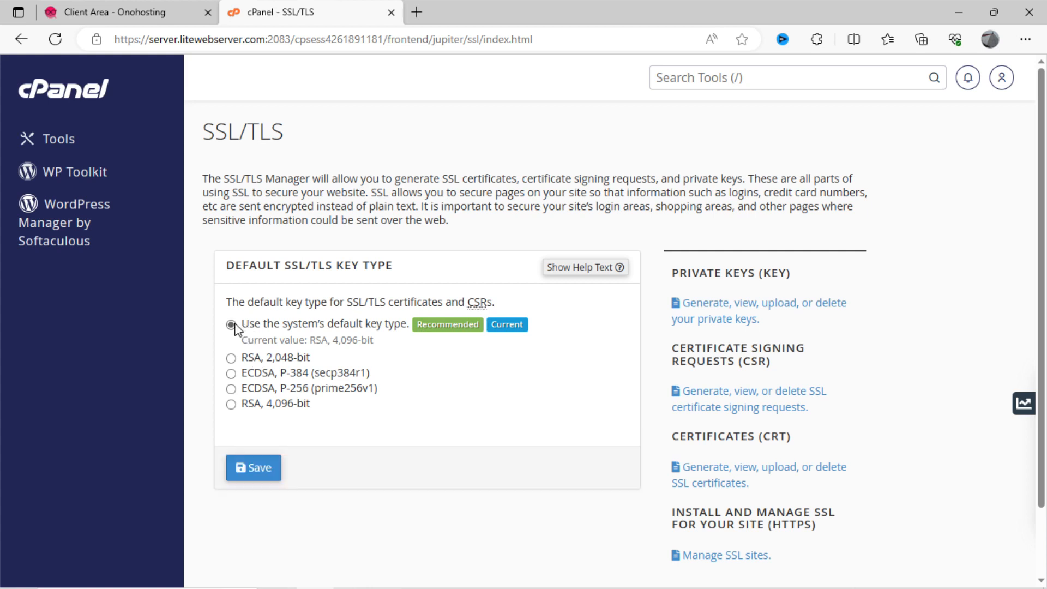
mouse_move(245, 326)
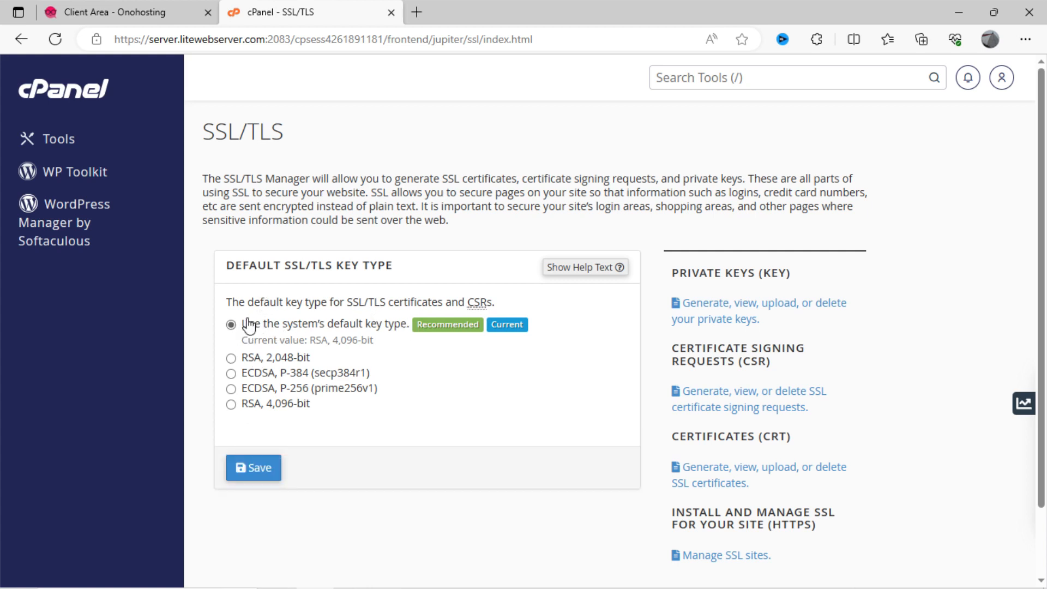
double_click(327, 324)
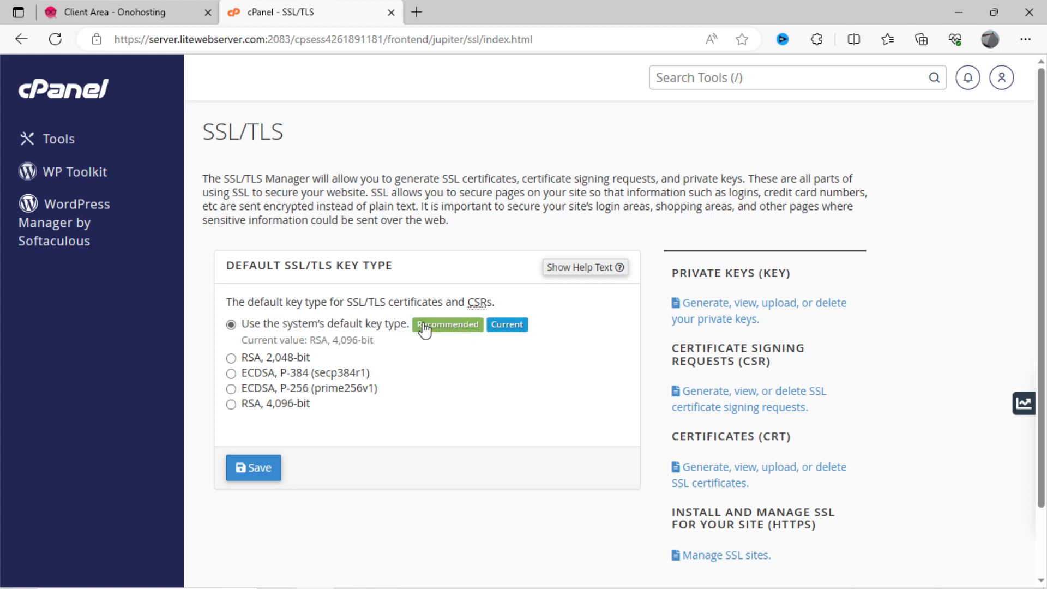
left_click(255, 468)
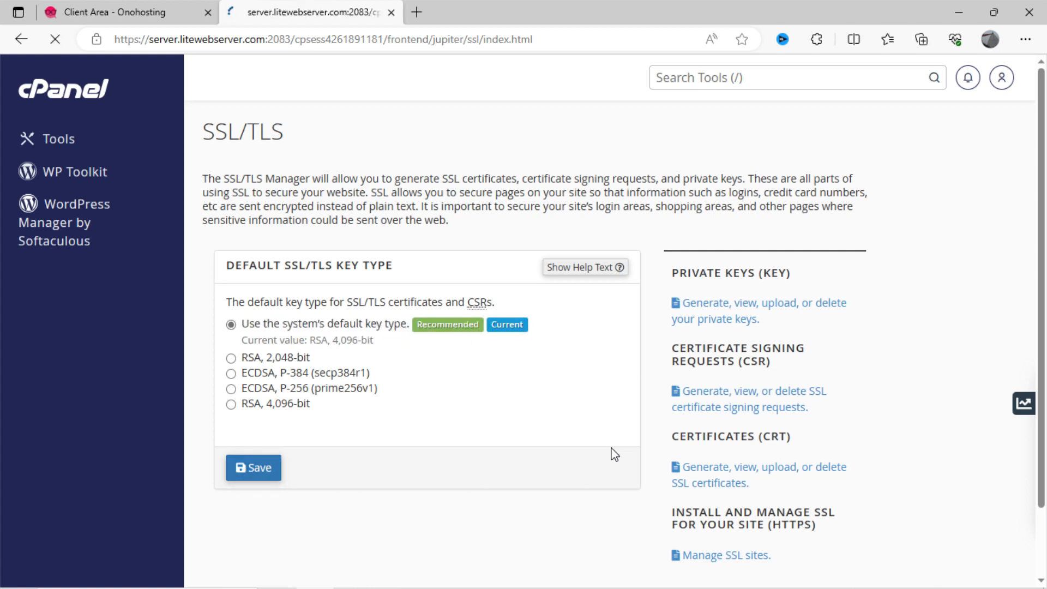
left_click(253, 467)
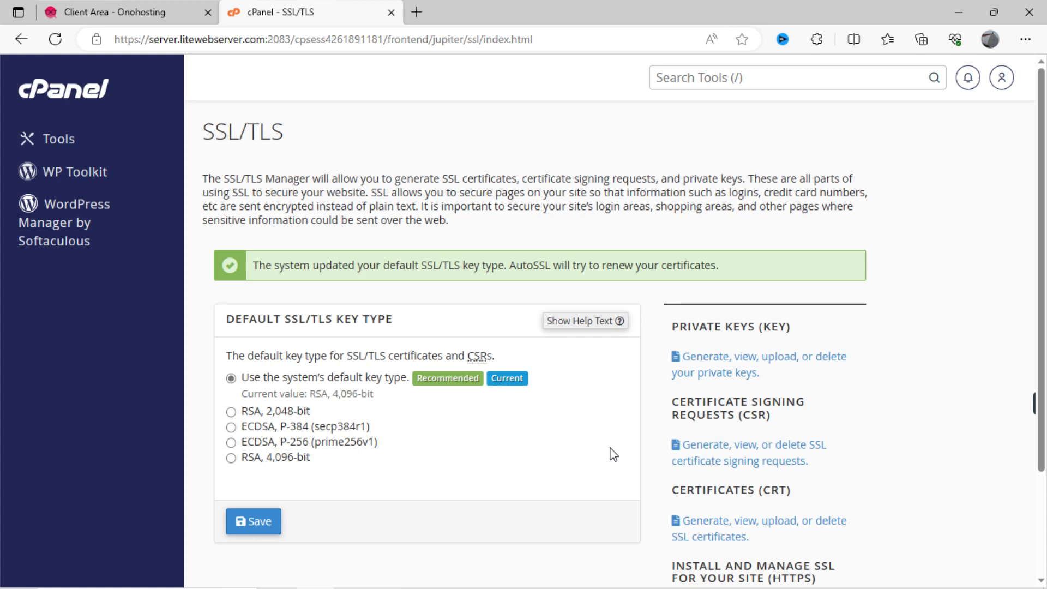